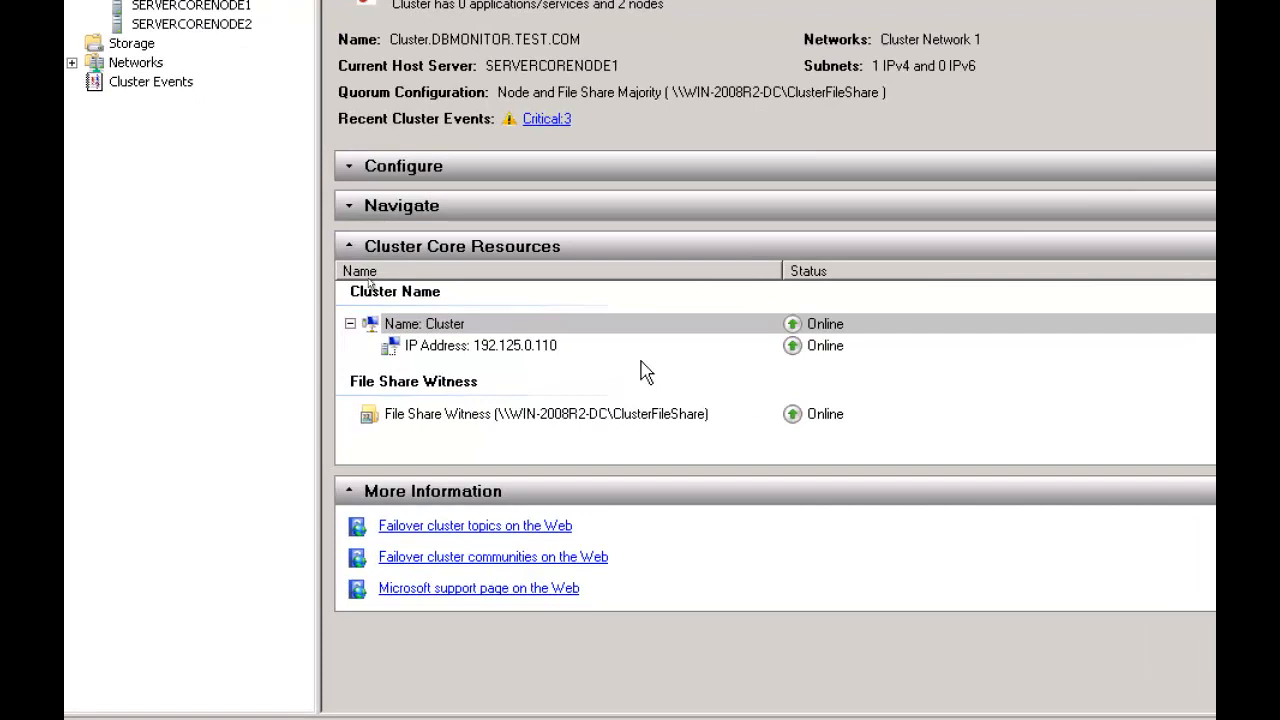
mouse_move(478, 335)
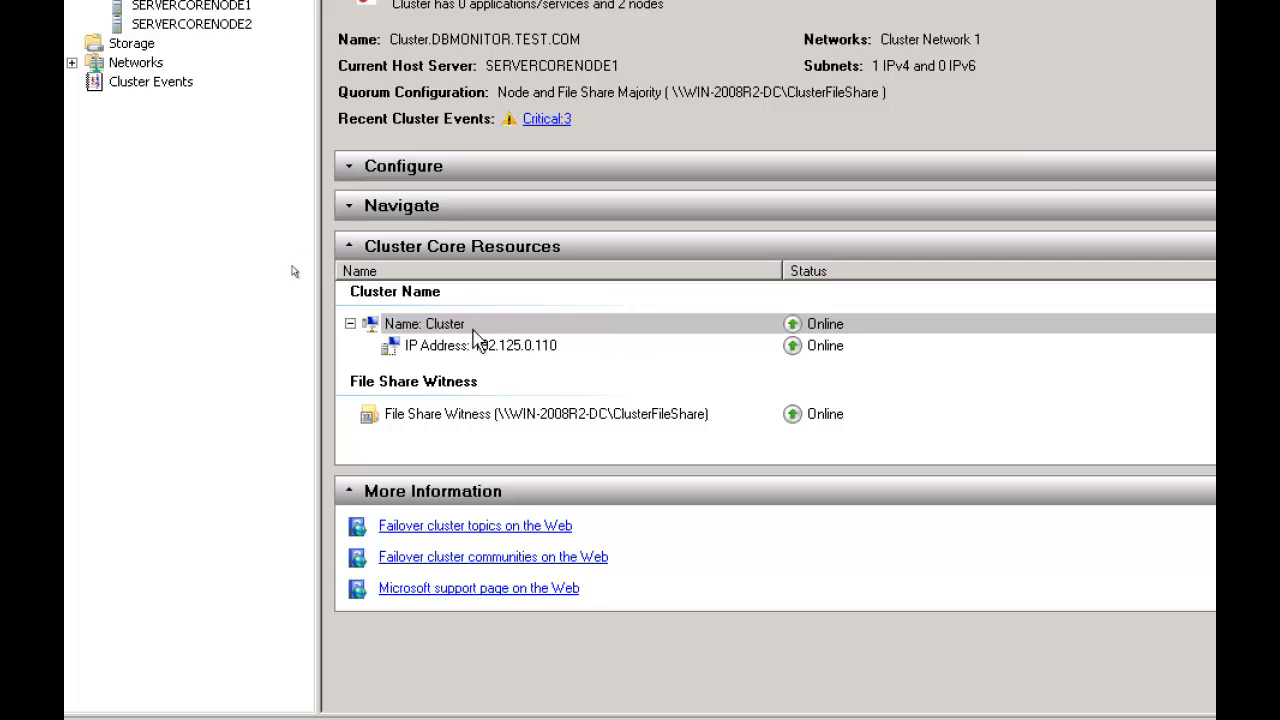
mouse_move(555, 413)
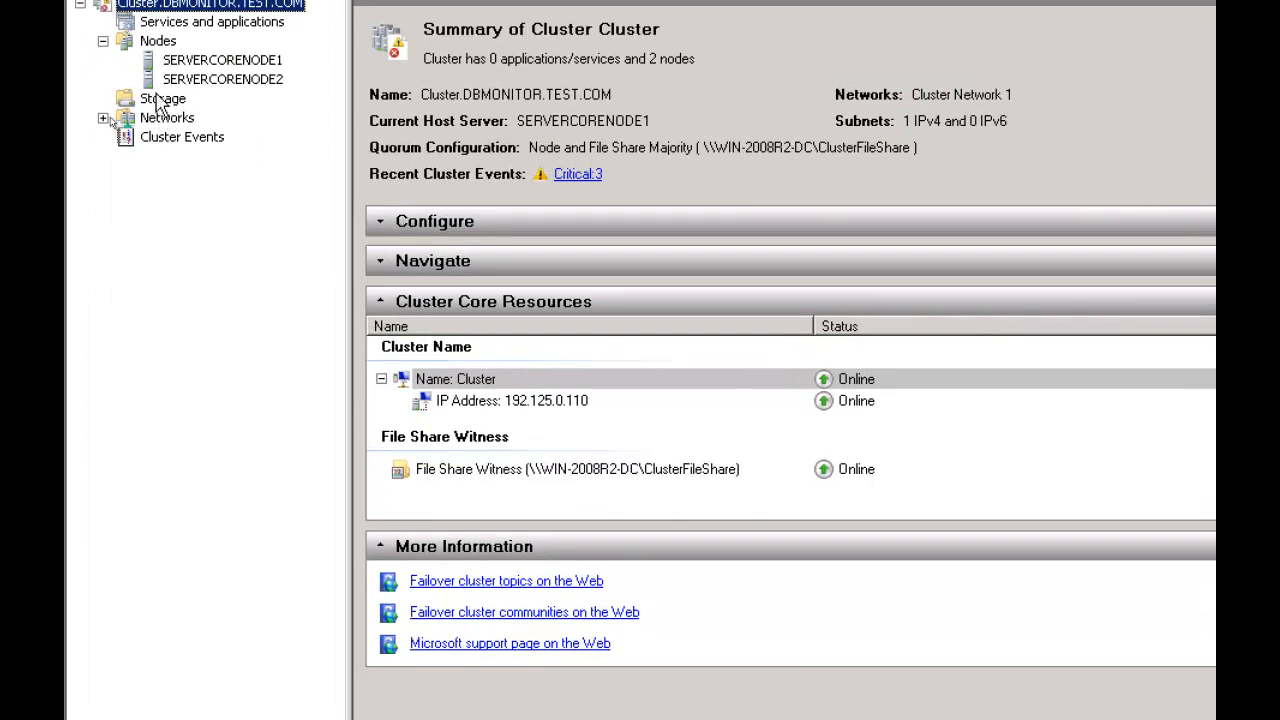
Step: Confirm the SQL Server restarts on SERVERCORENODE1 and SERVERCORENODE2 with Y
left_click(162, 98)
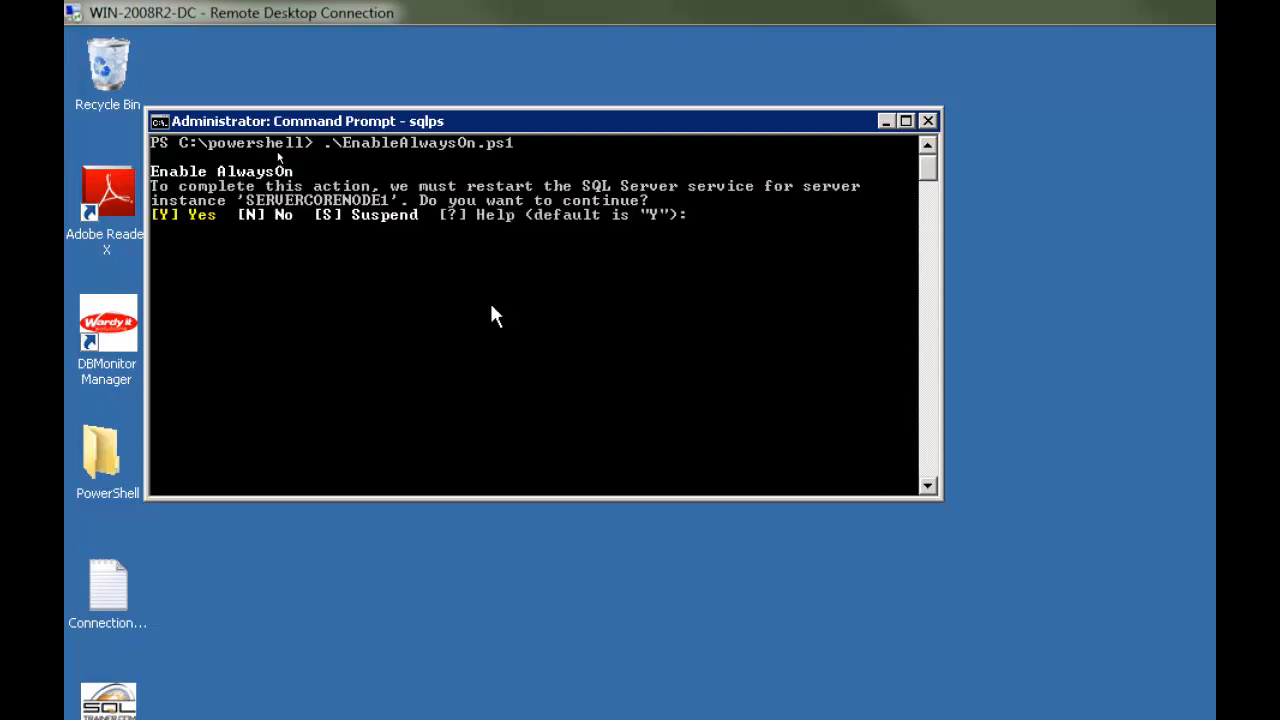
type("y")
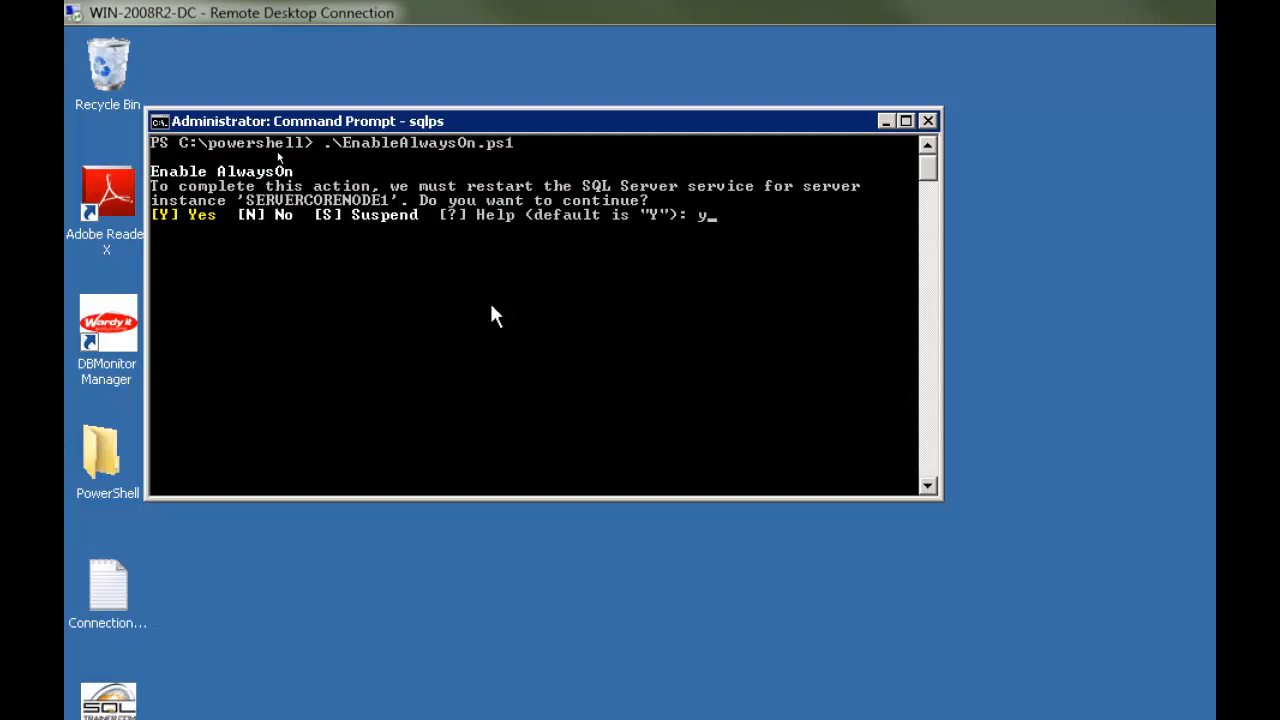
key("Return")
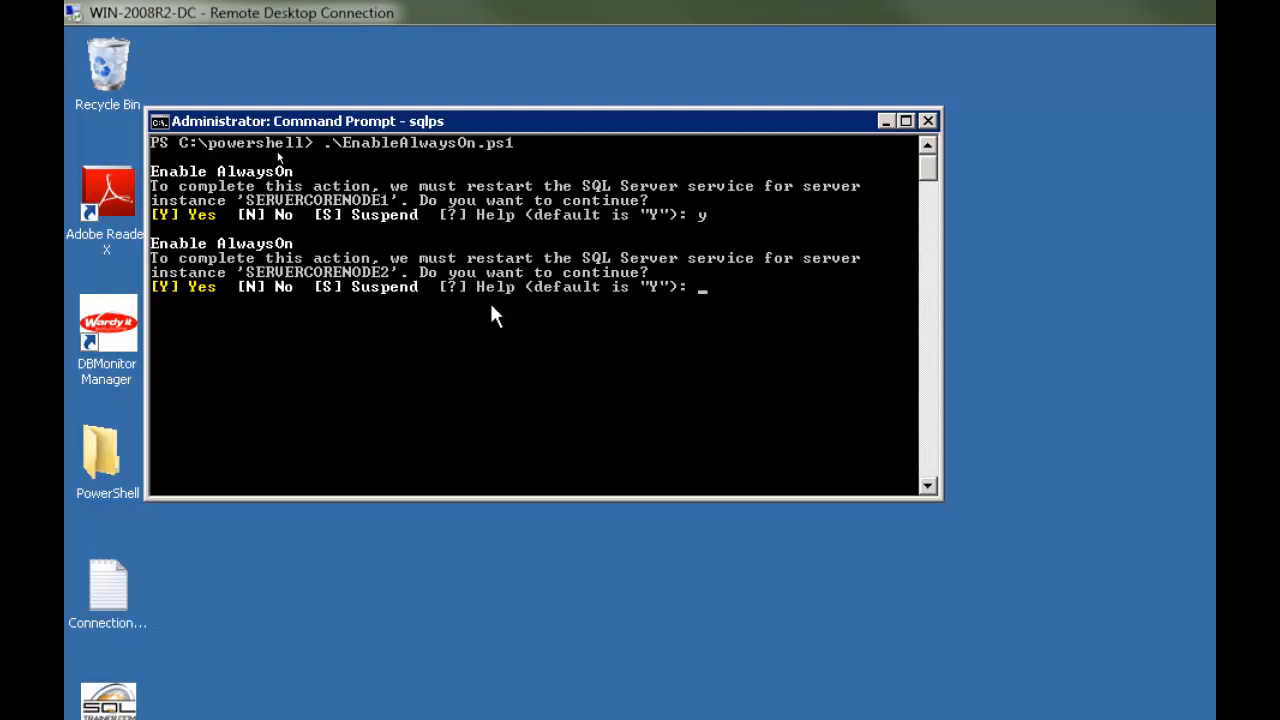
type("y")
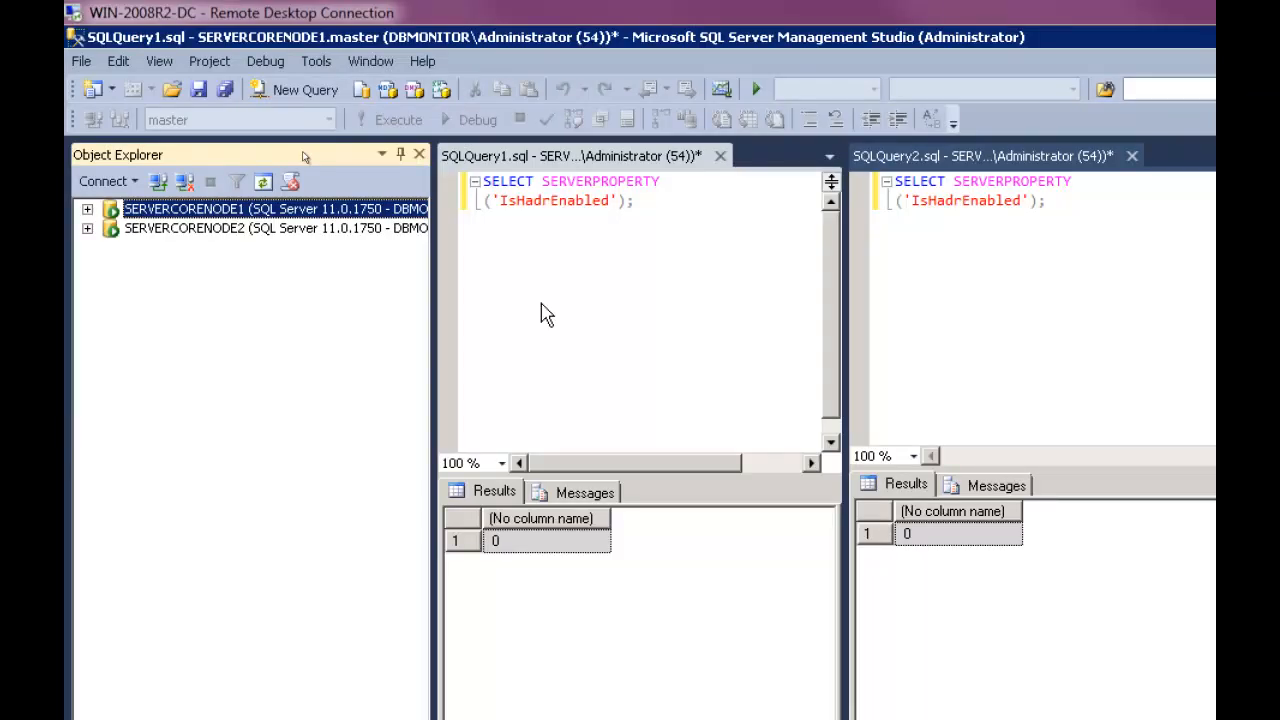
mouse_move(380, 108)
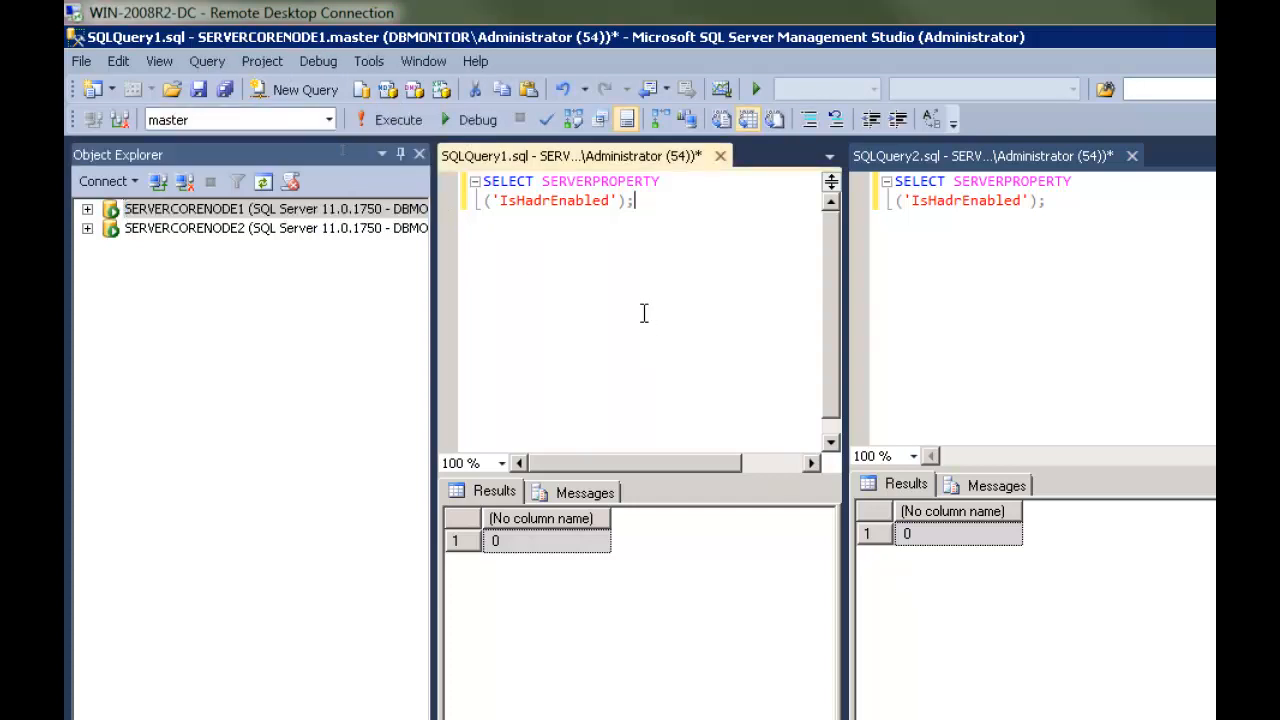
Step: Rerun SELECT SERVERPROPERTY('IsHadrEnabled') on SERVERCORENODE1 and see it return 1
left_click(390, 119)
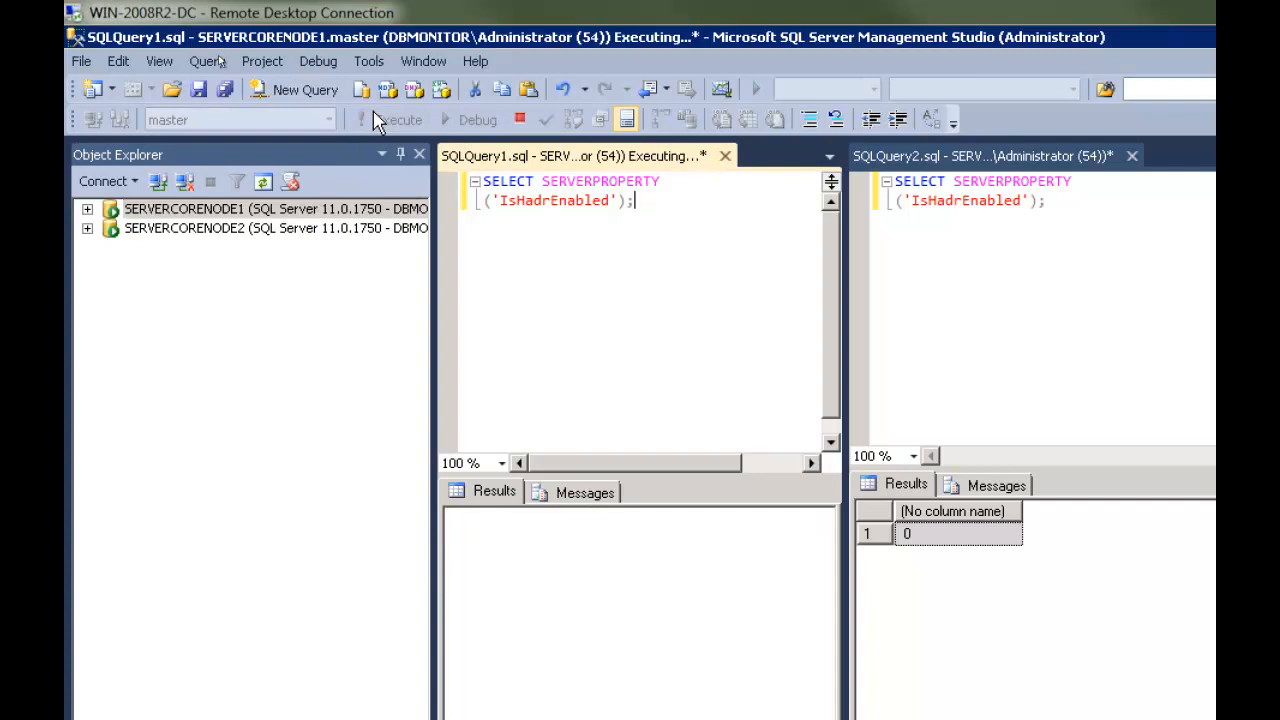
left_click(397, 119)
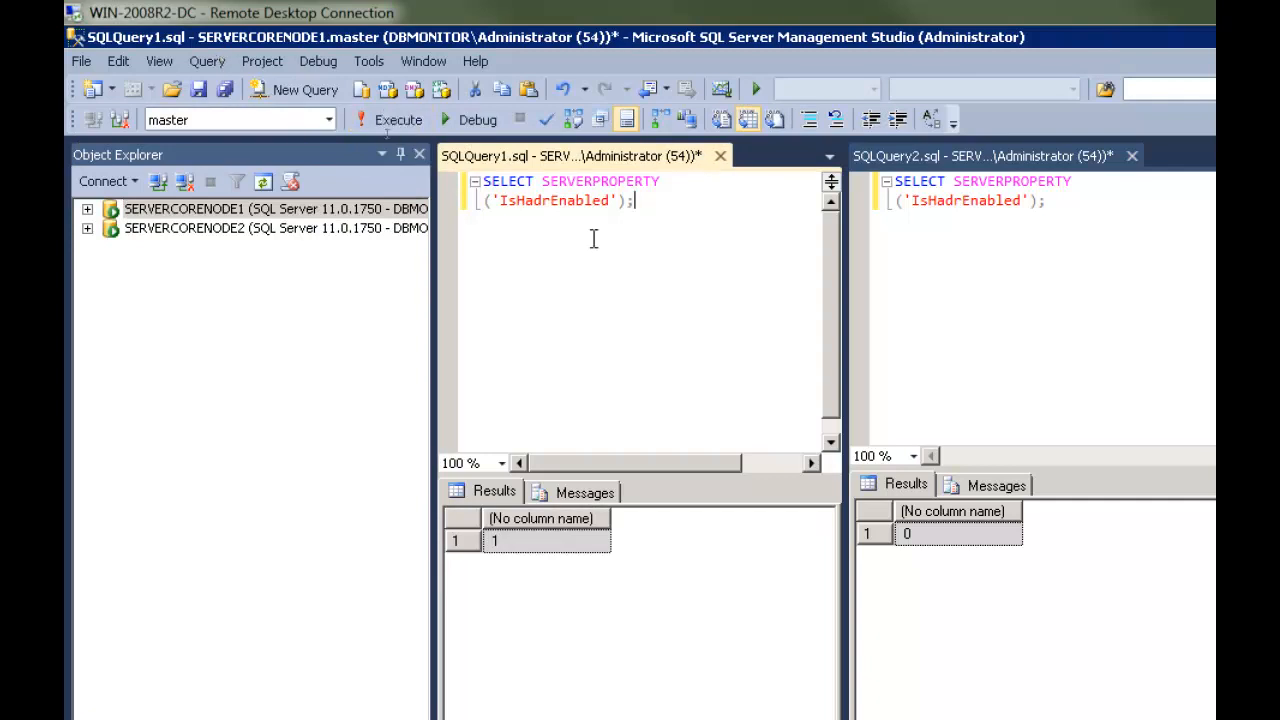
left_click(980, 155)
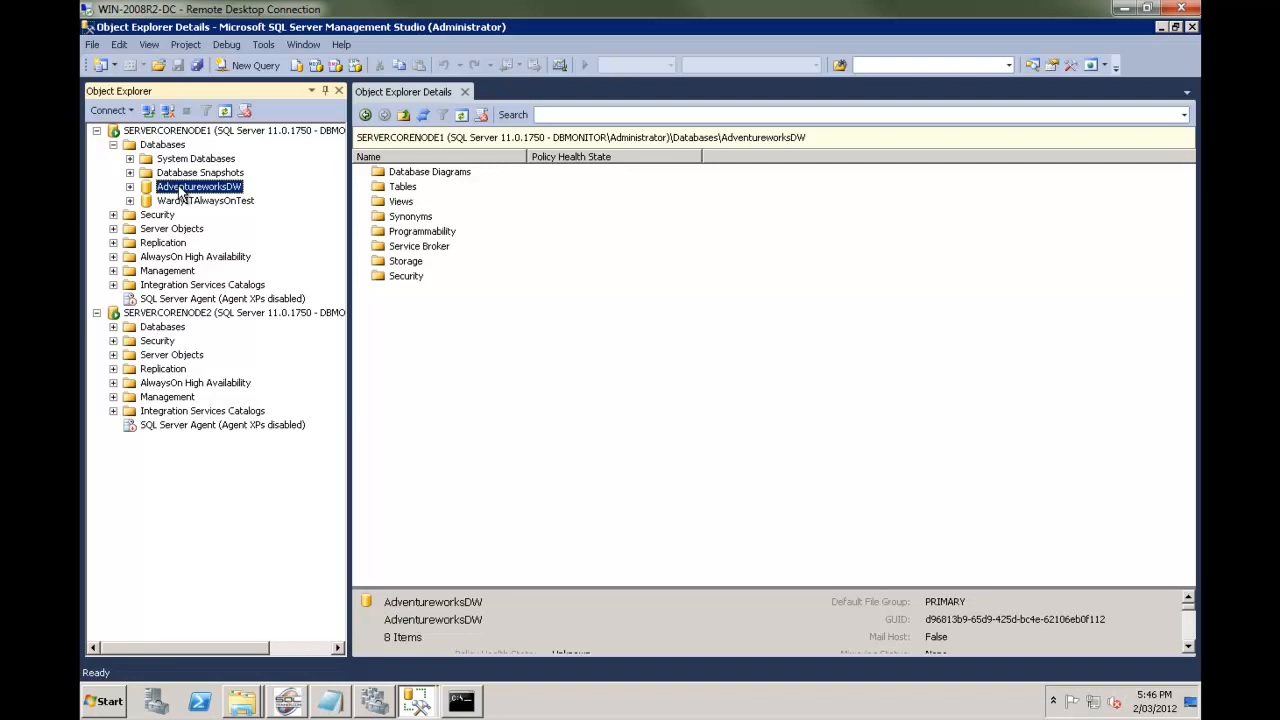
right_click(199, 186)
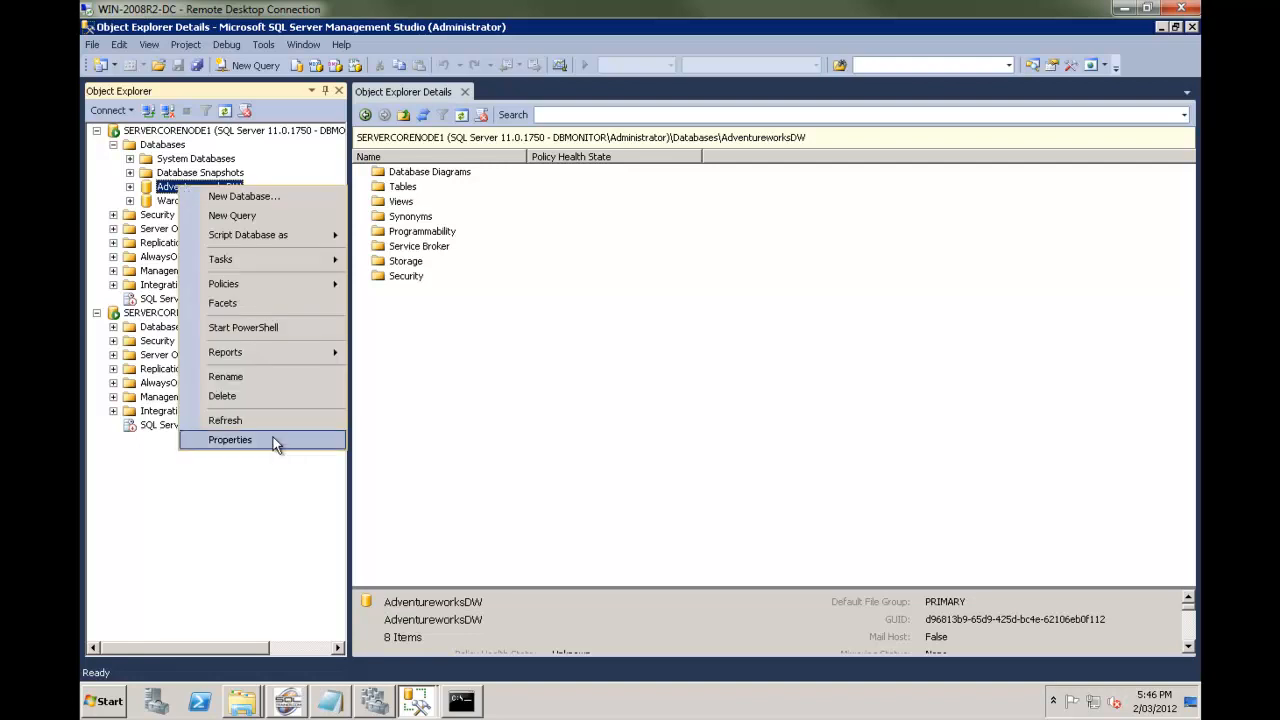
left_click(230, 440)
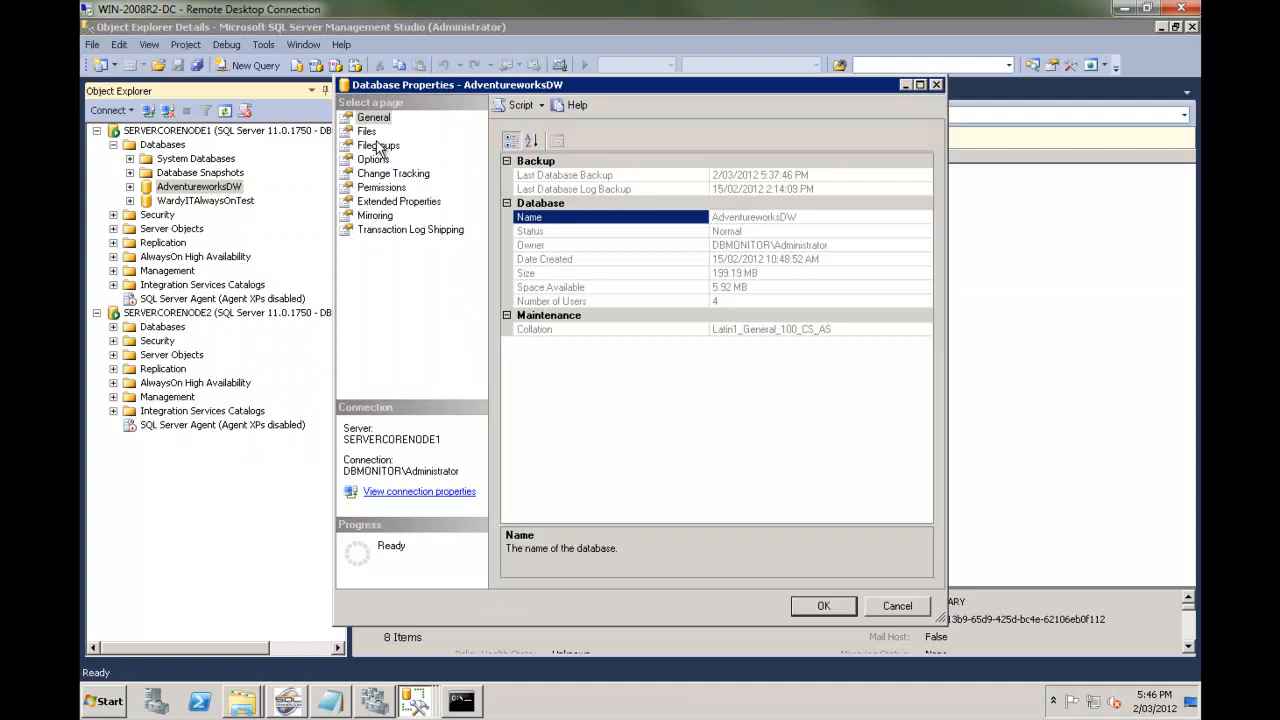
left_click(372, 159)
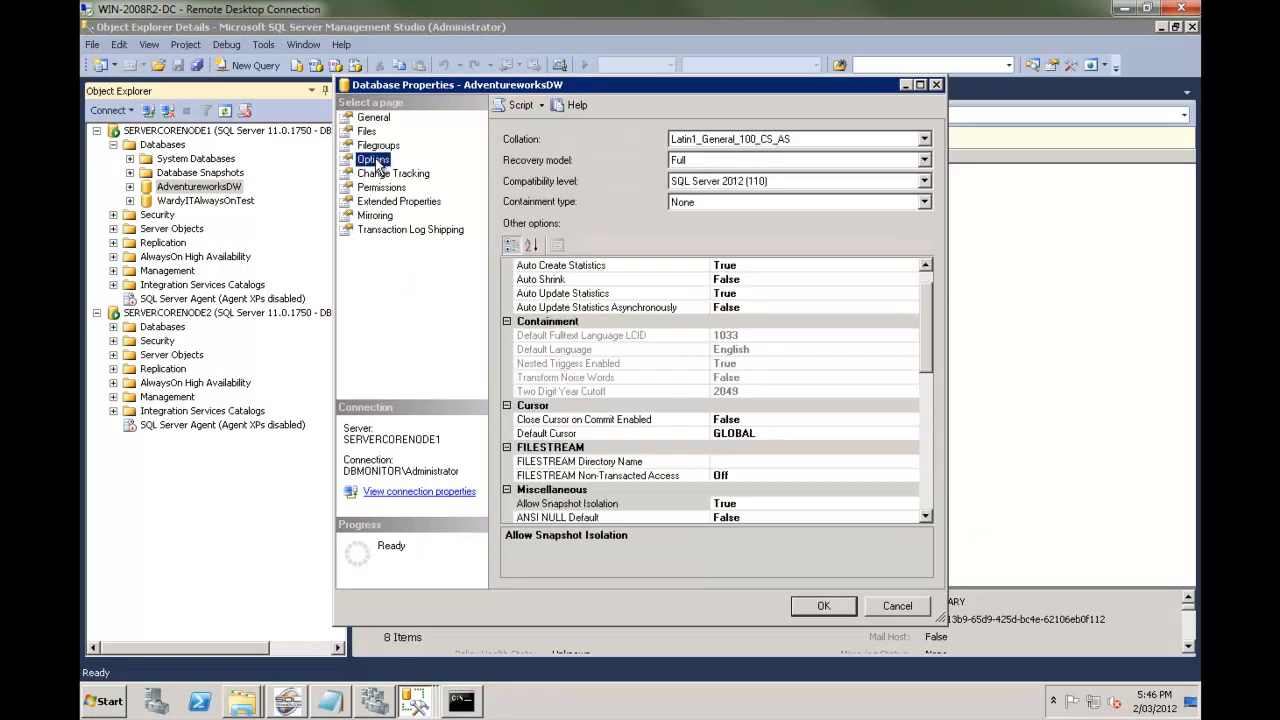
left_click(896, 605)
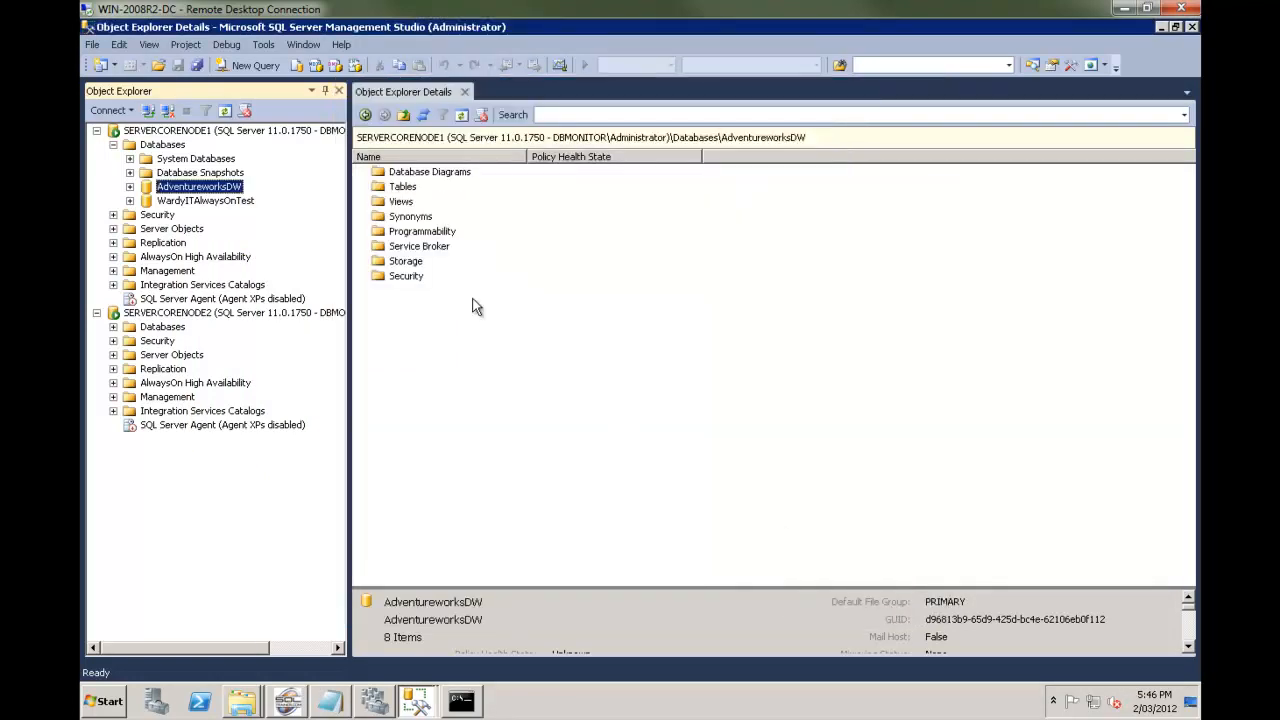
mouse_move(196, 264)
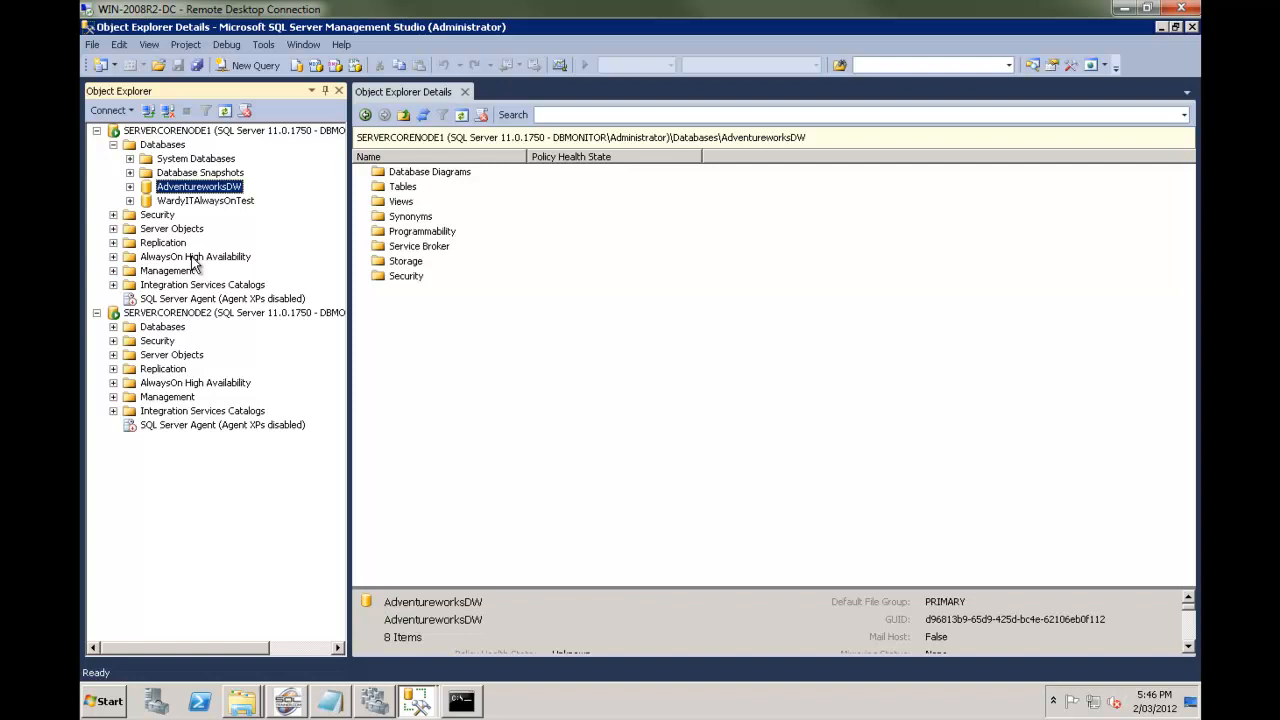
right_click(194, 256)
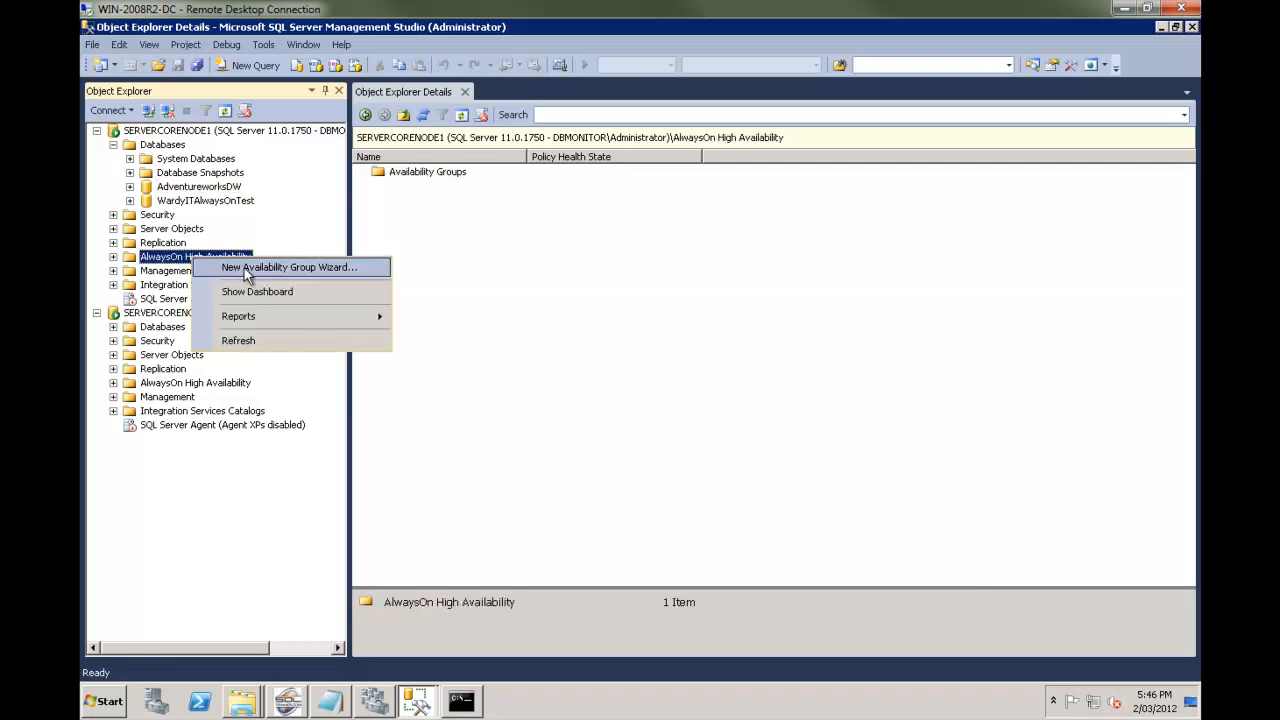
mouse_move(253, 278)
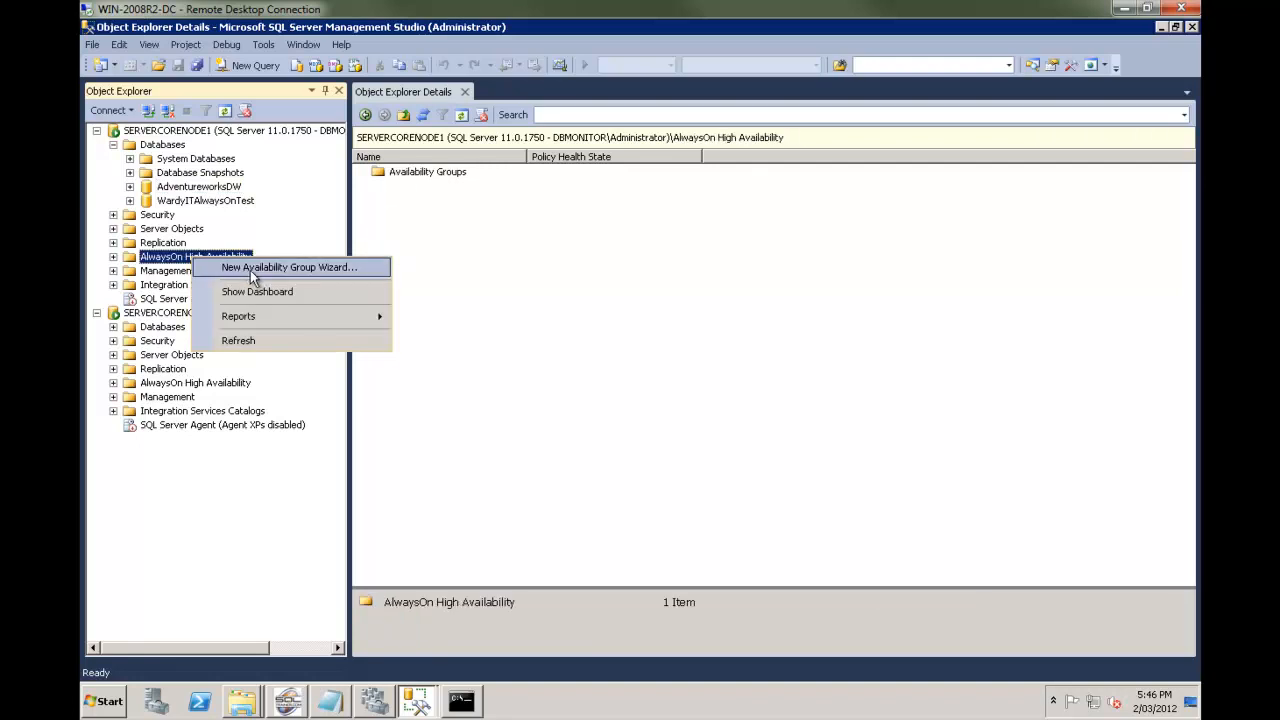
Step: Name the new group AlwaysOnDemo and select AdventureworksDW and WardyITAlwaysOnTest
left_click(288, 267)
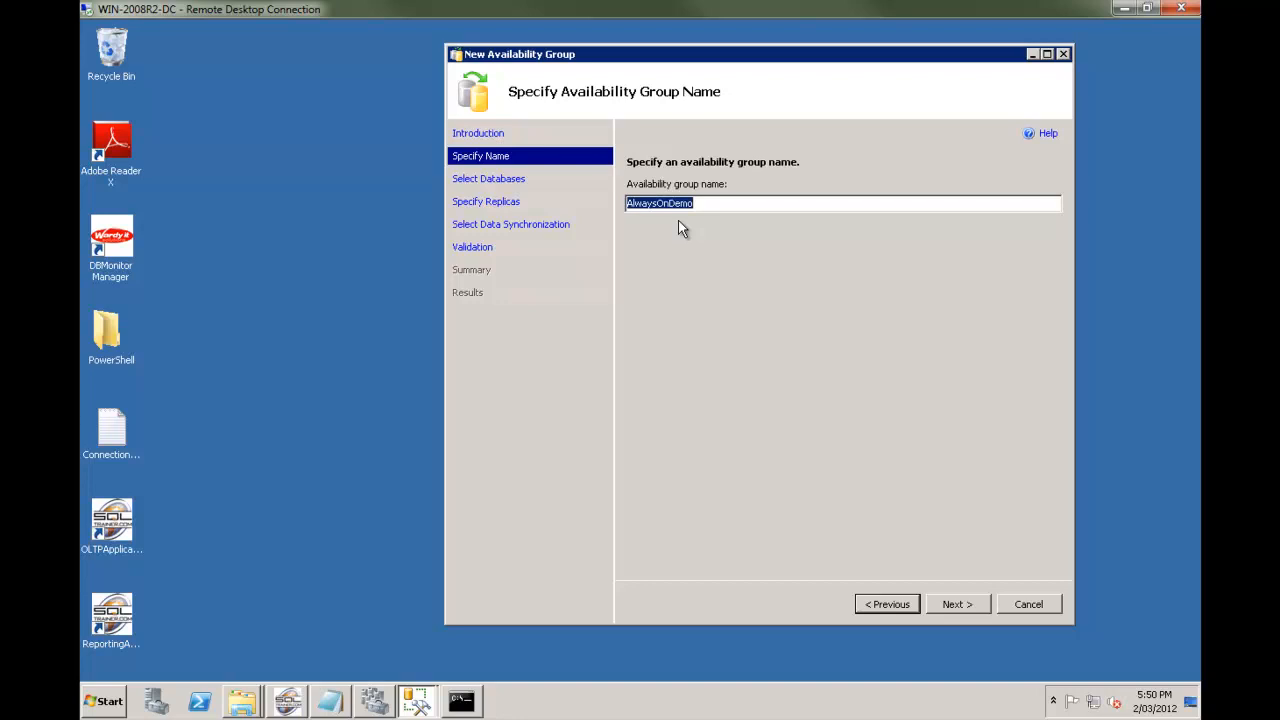
left_click(955, 604)
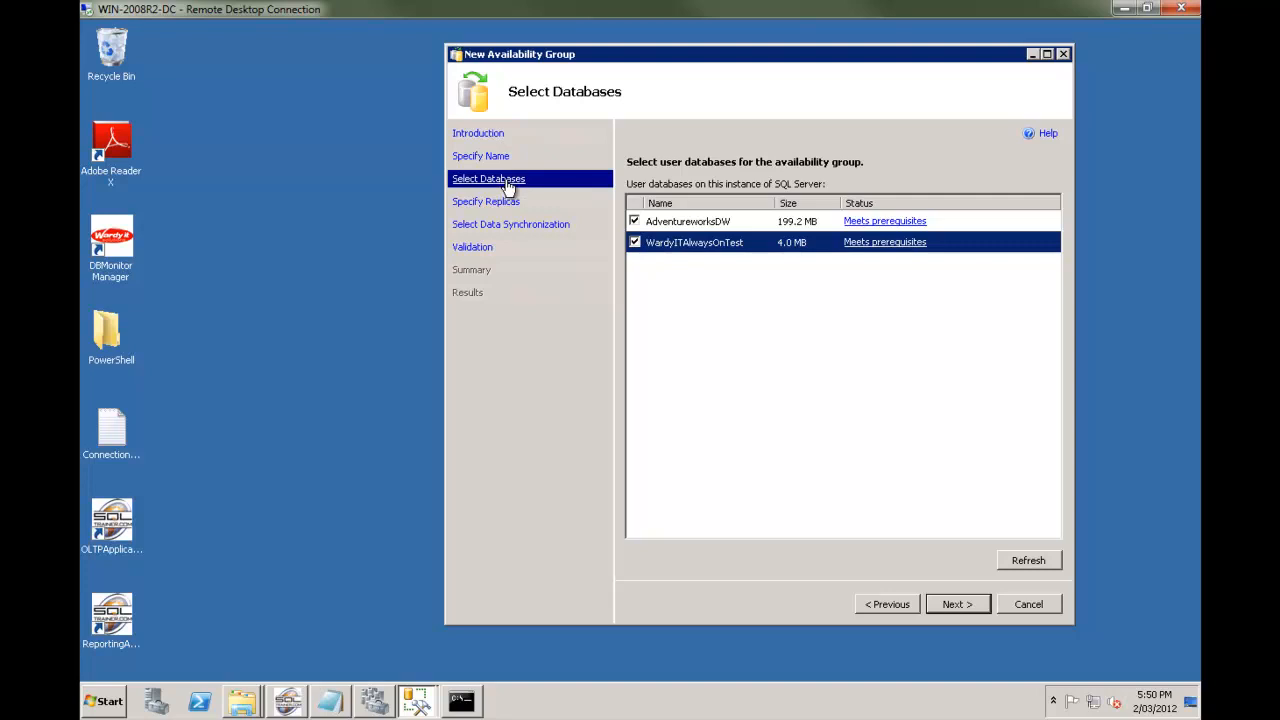
mouse_move(948, 291)
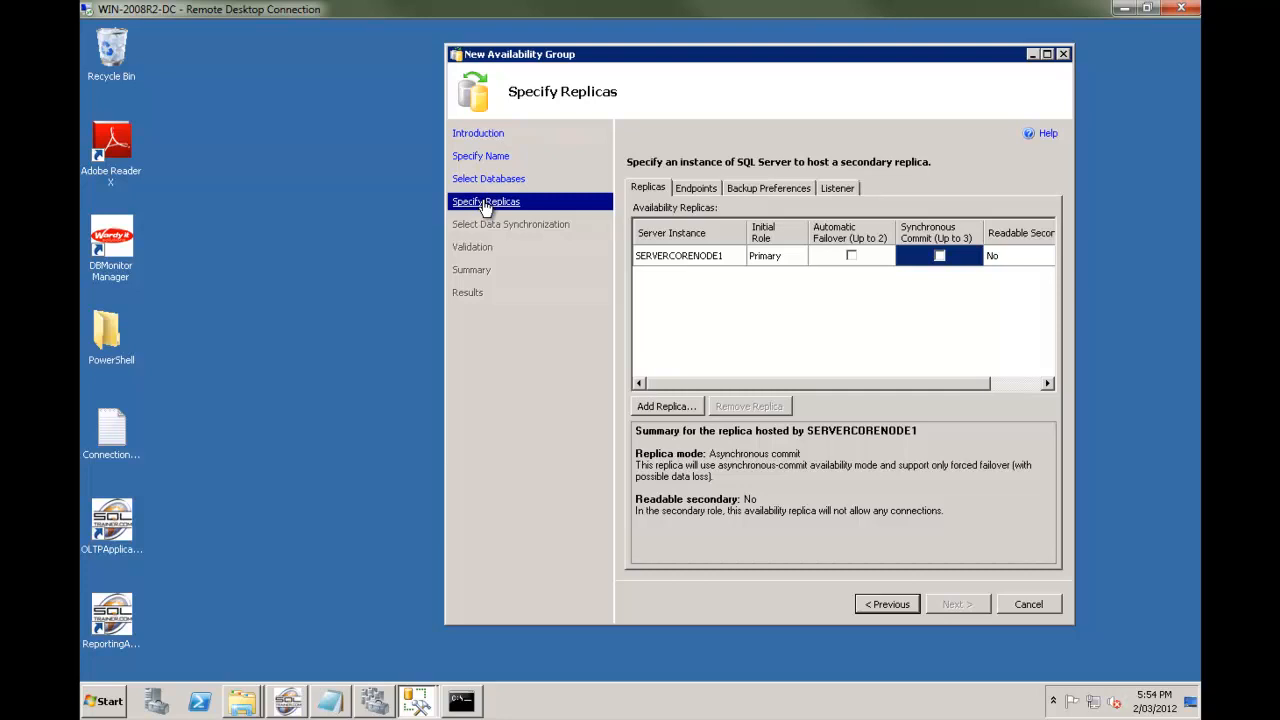
Step: Add SERVERCORENODE2 as secondary replica, with automatic failover and synchronous commit on both nodes
left_click(665, 406)
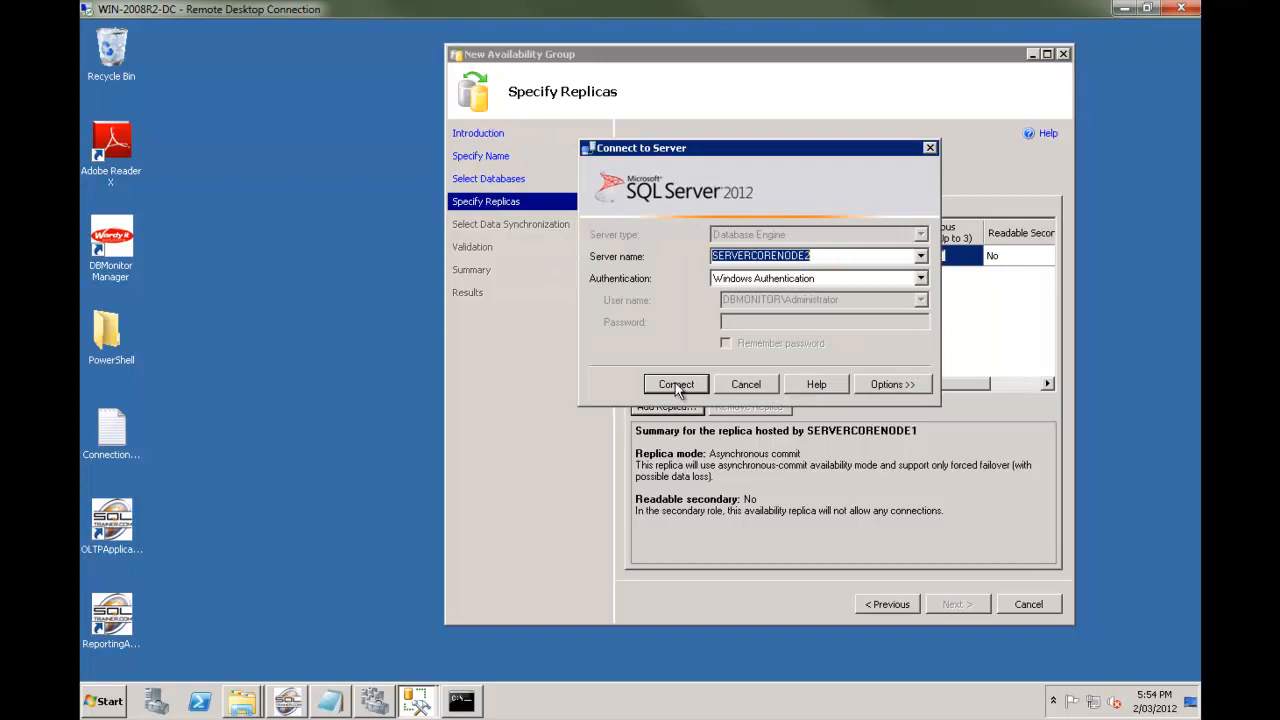
left_click(675, 384)
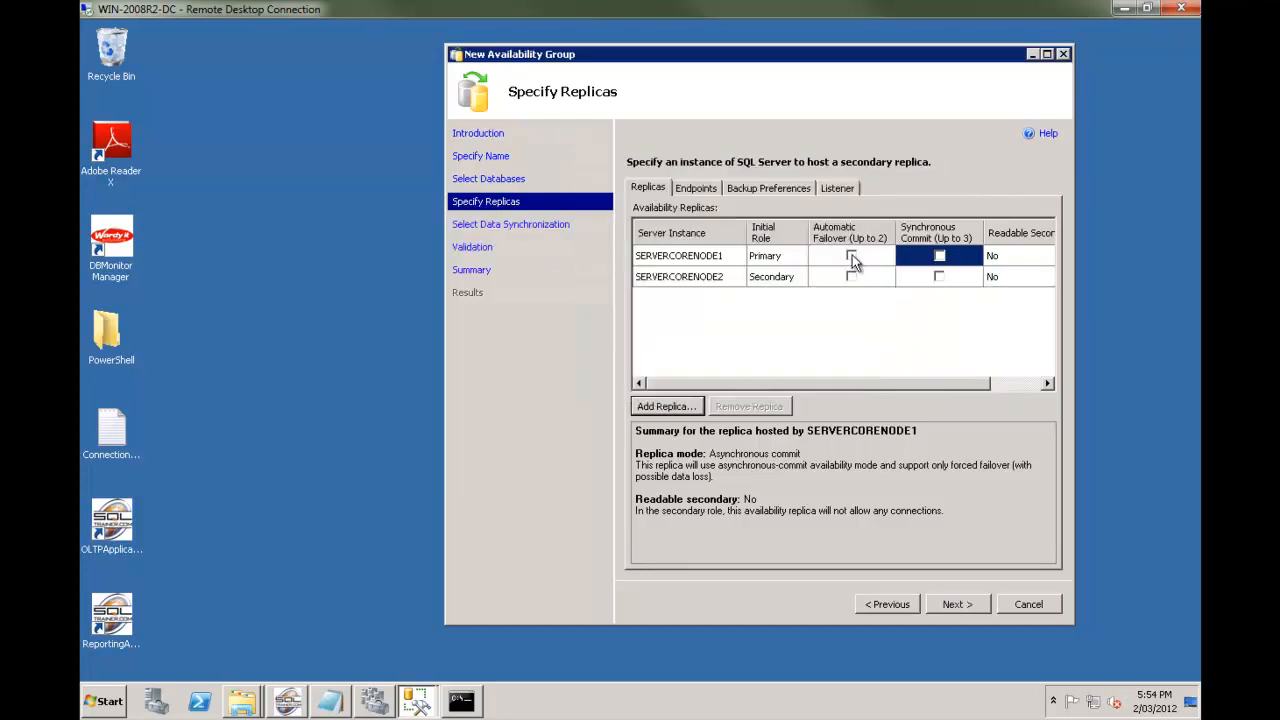
left_click(851, 255)
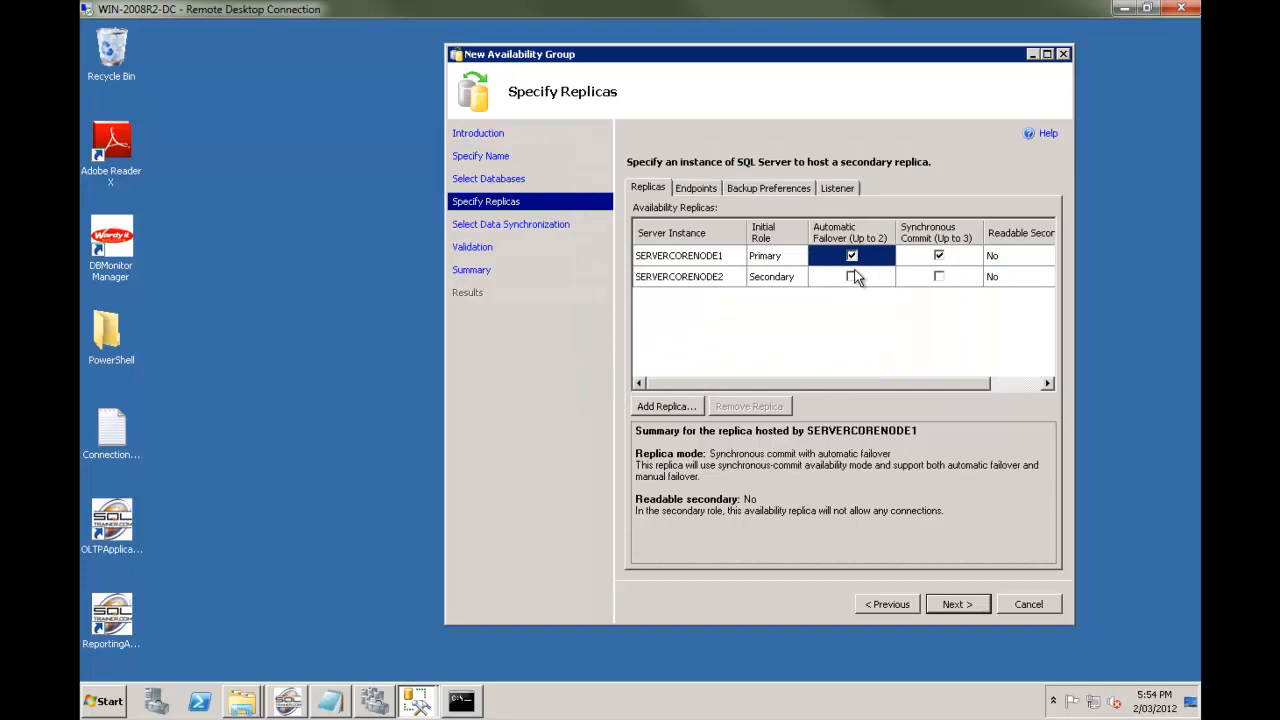
left_click(851, 276)
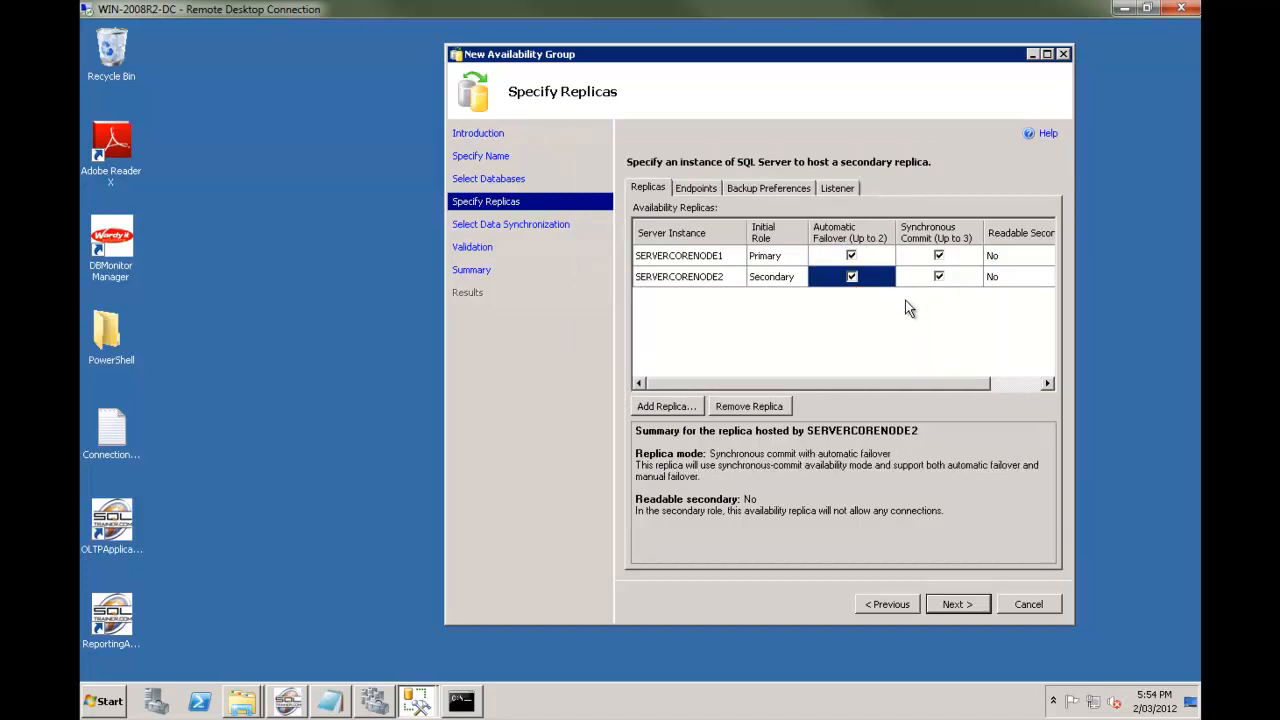
mouse_move(908, 318)
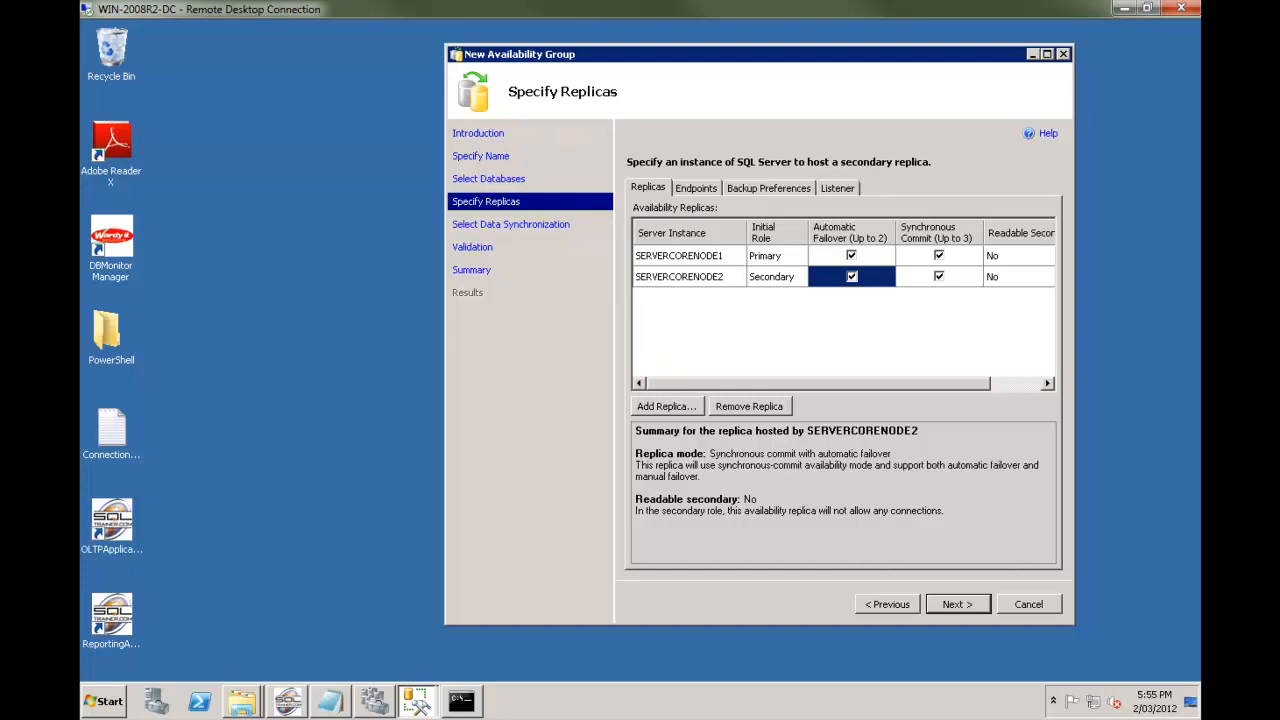
mouse_move(727, 270)
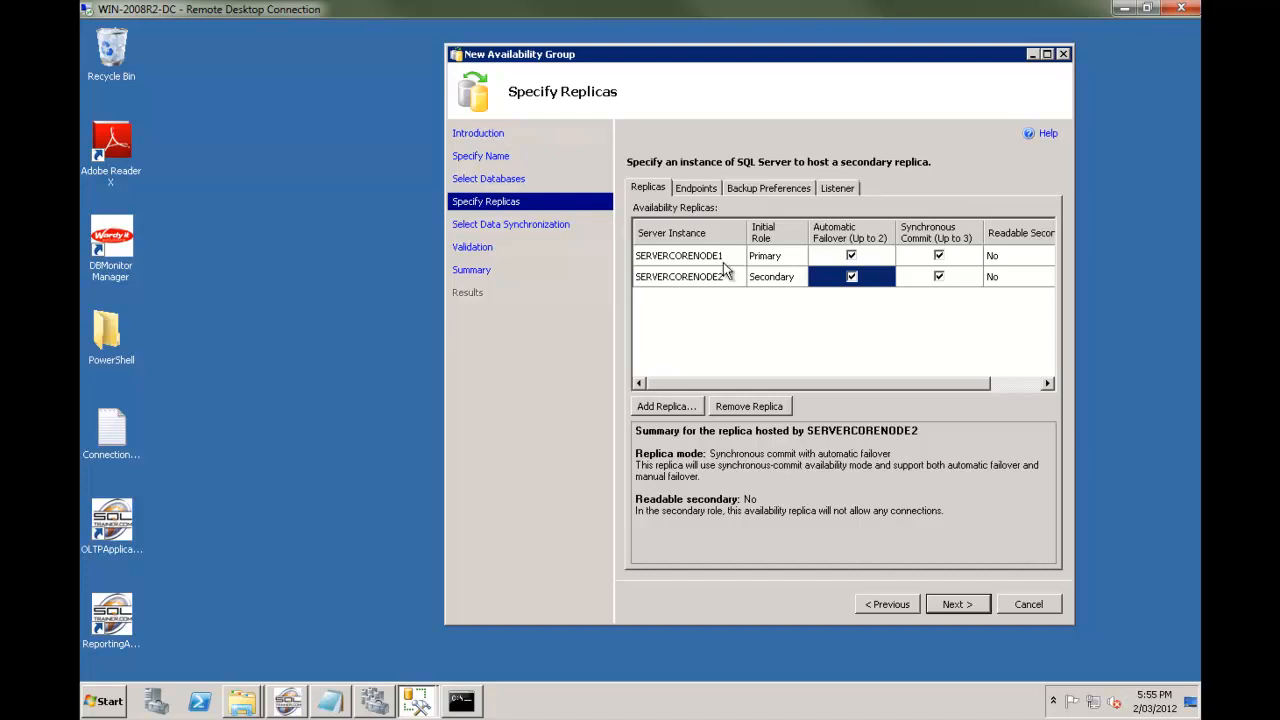
mouse_move(694, 199)
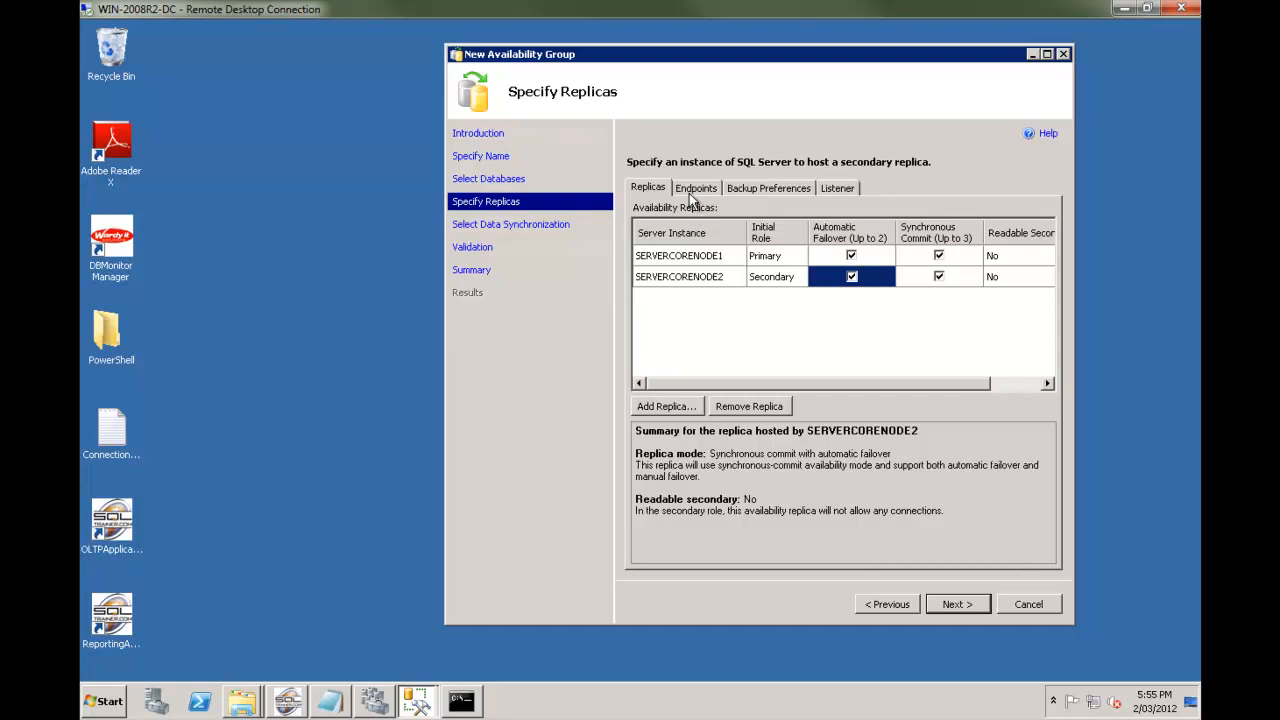
mouse_move(790, 197)
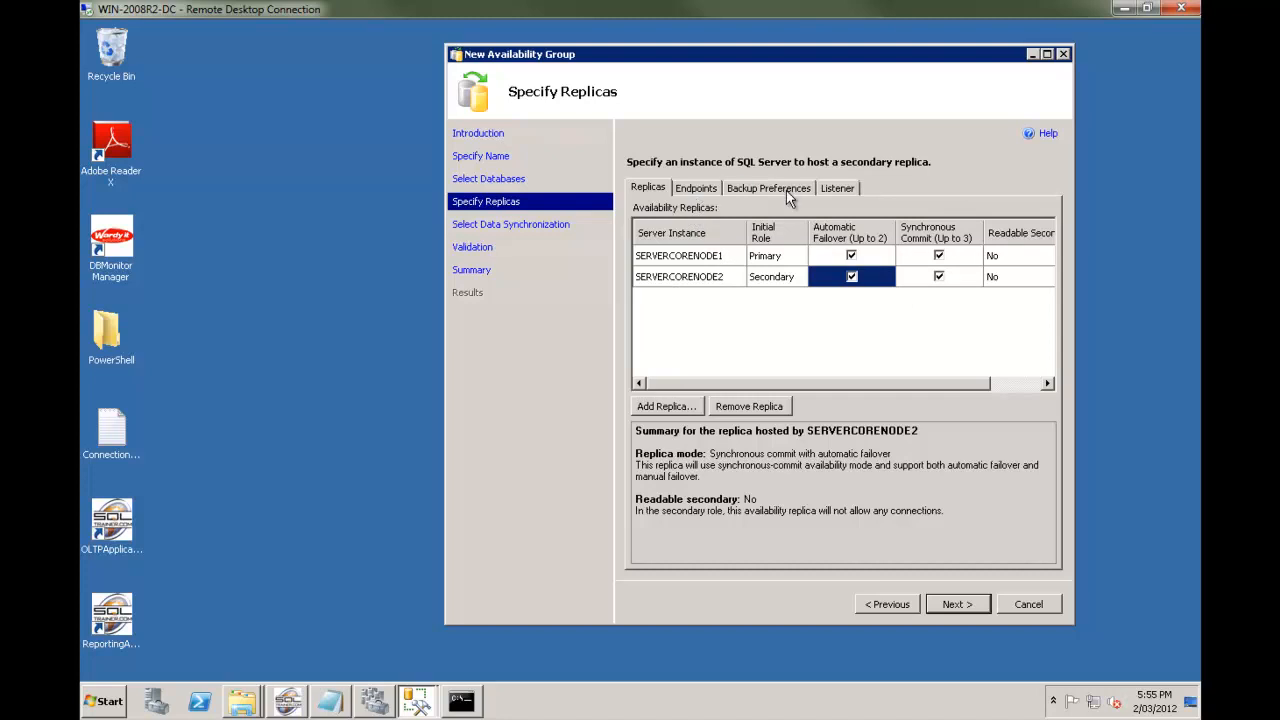
mouse_move(840, 195)
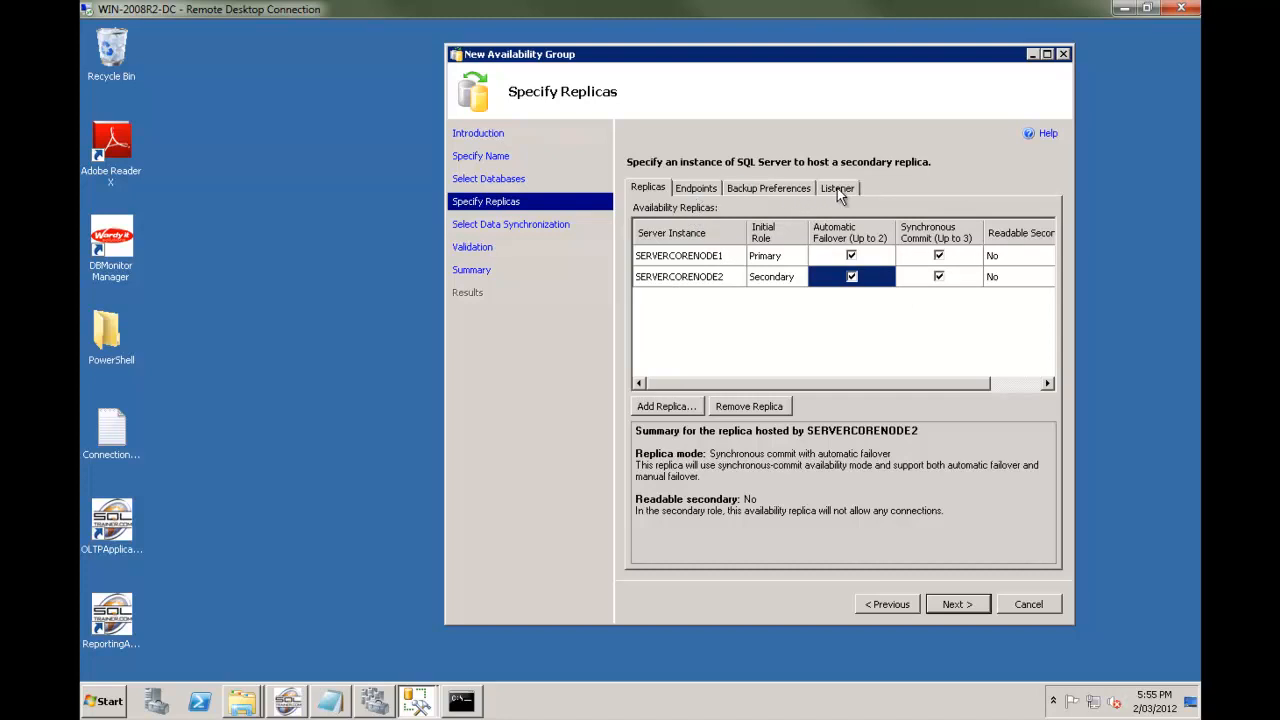
Step: Create listener AWDWListener on port 5000 with static IP 192.125.0.110
left_click(837, 188)
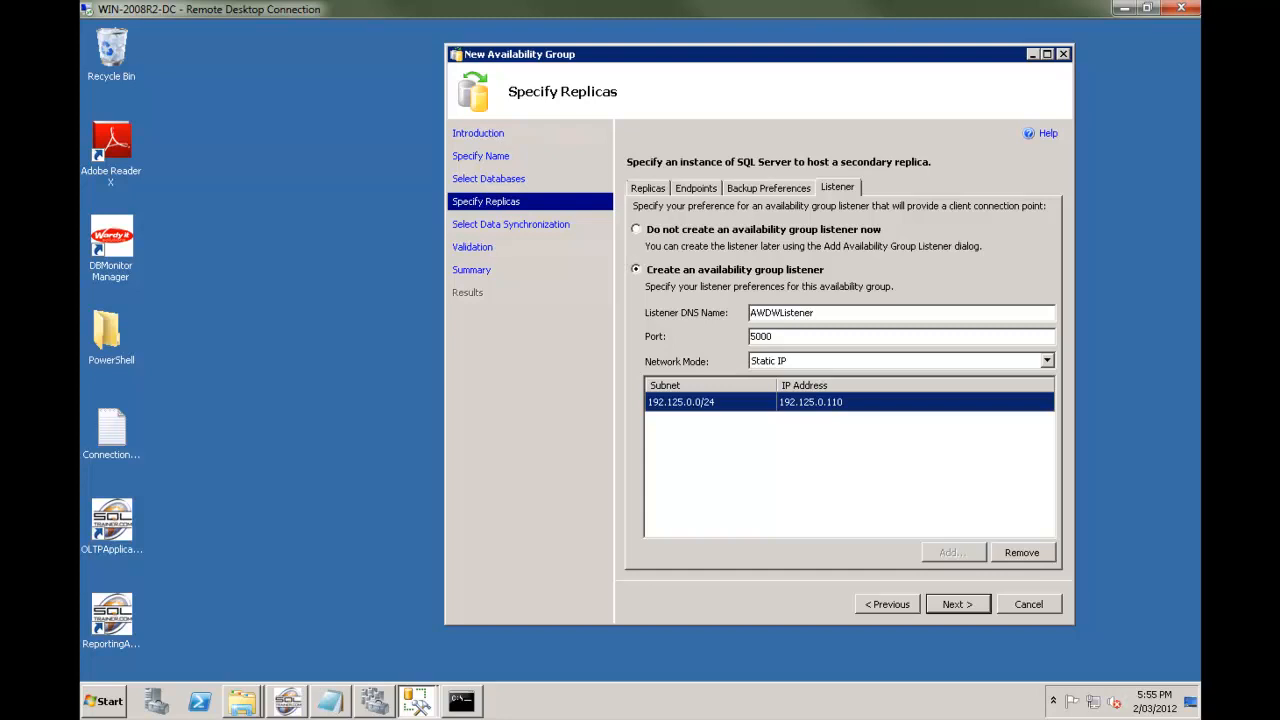
left_click(955, 604)
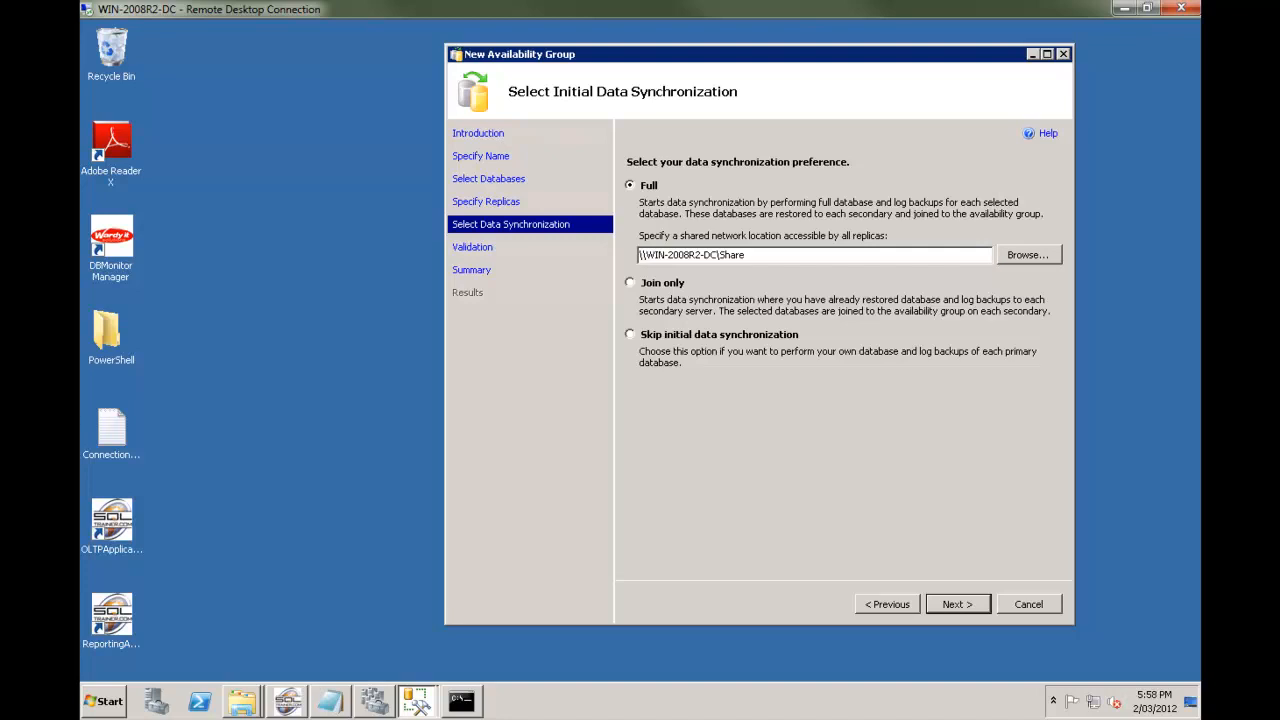
Step: Use Full synchronization via \\WIN-2008R2-DC\Share and pass all seven validation checks
left_click(956, 604)
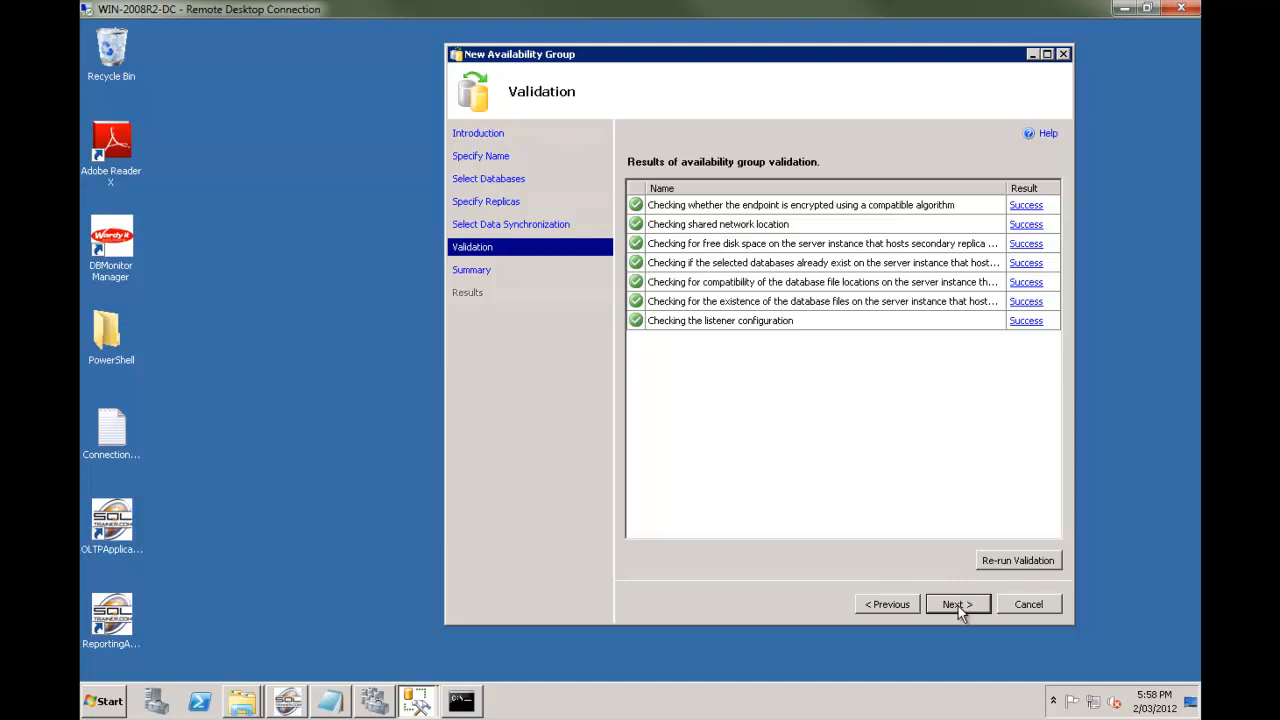
Step: Review the Summary page and Finish to begin creating AlwaysOnDemo
left_click(953, 604)
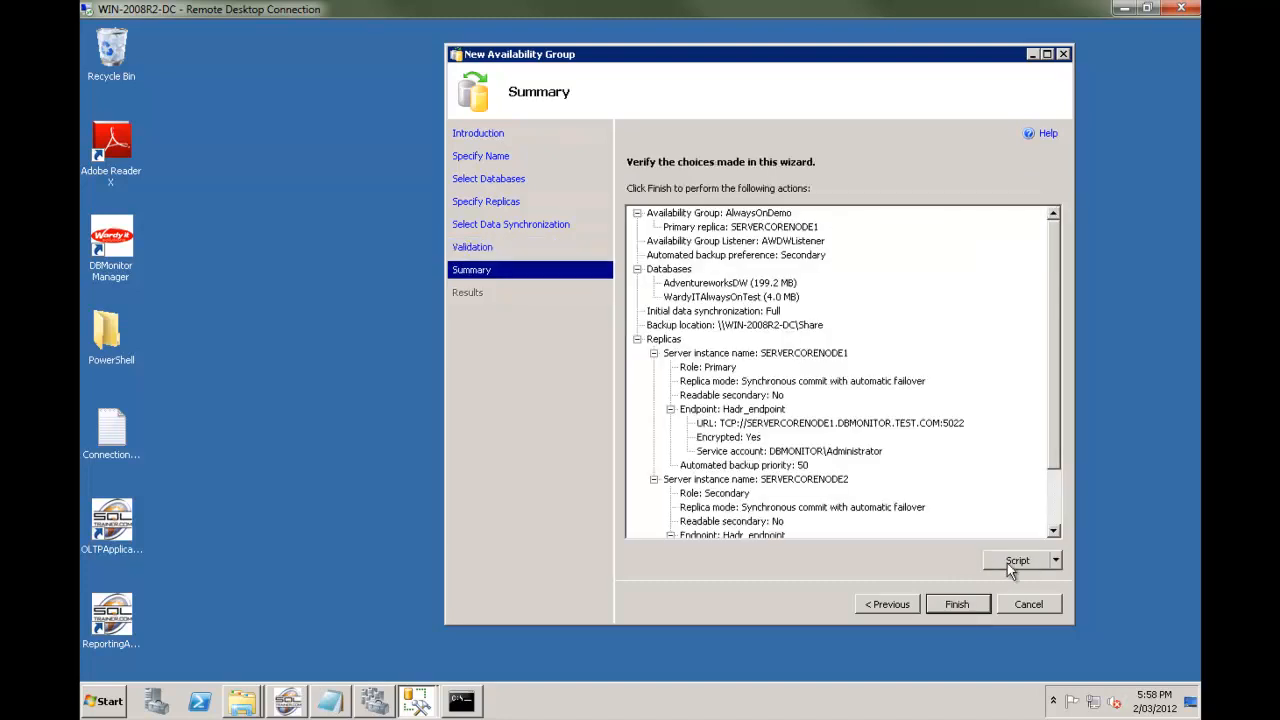
mouse_move(957, 604)
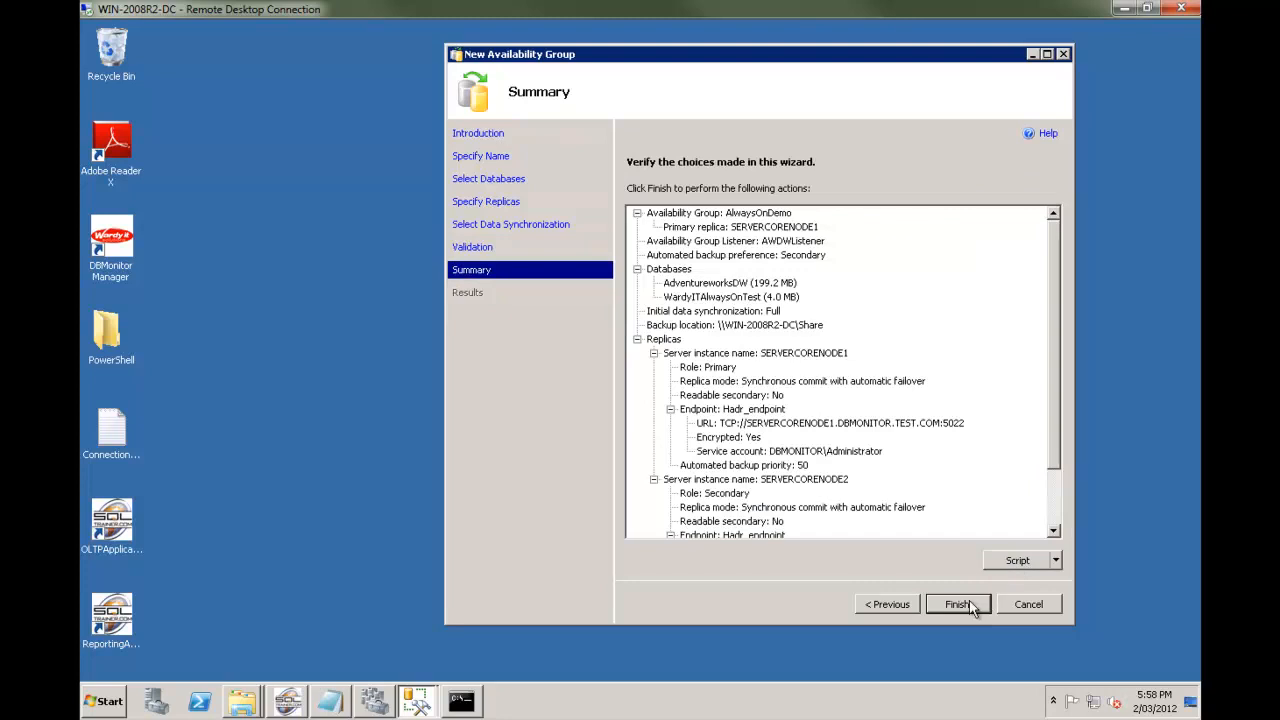
left_click(956, 604)
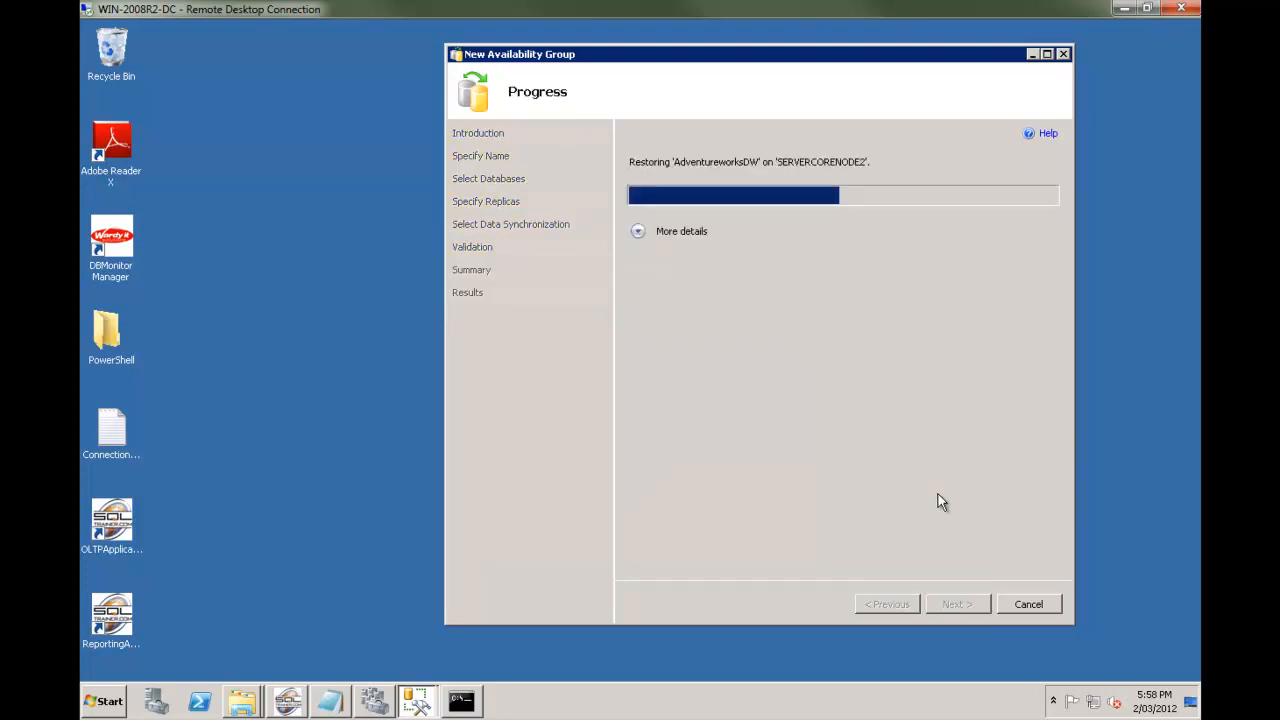
mouse_move(815, 182)
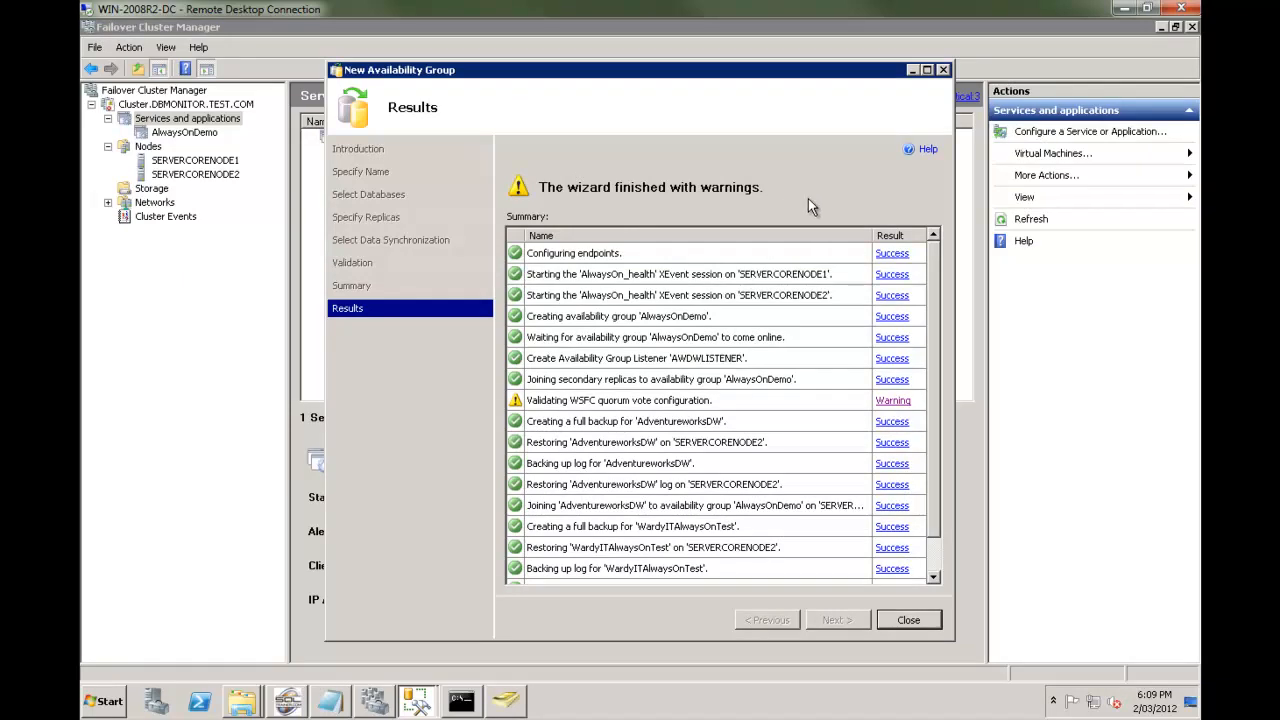
mouse_move(513, 398)
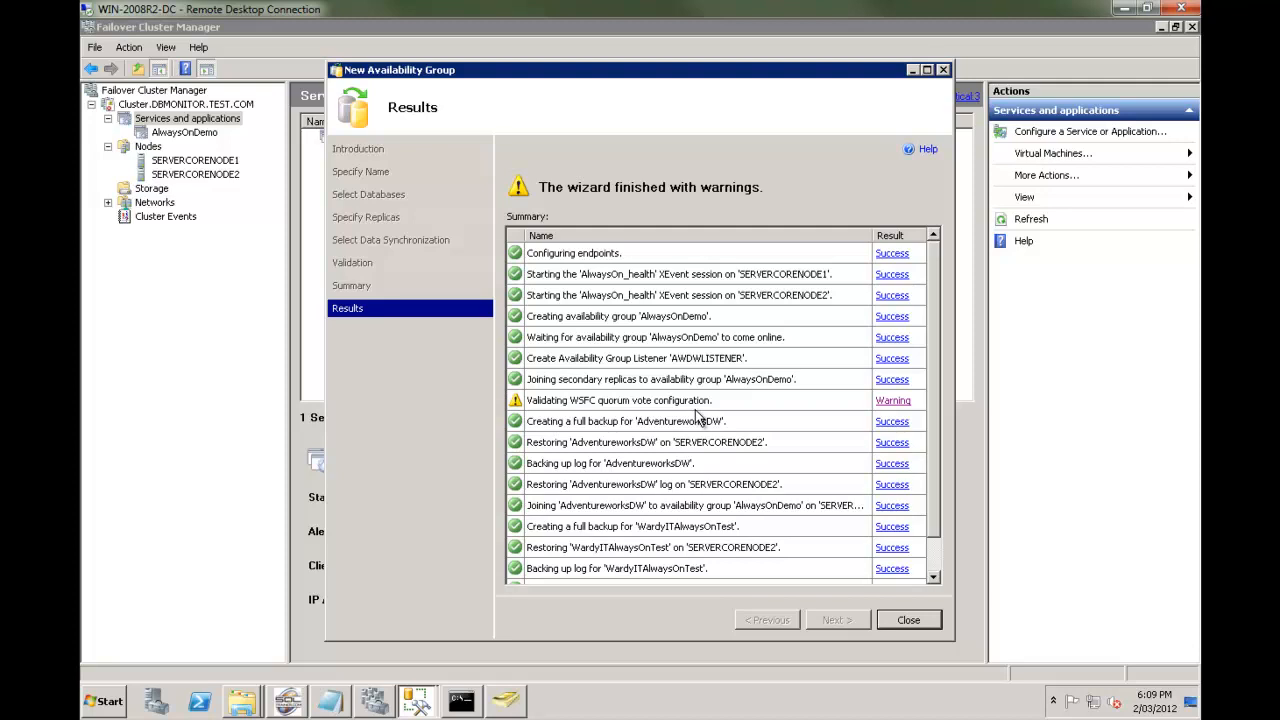
mouse_move(783, 477)
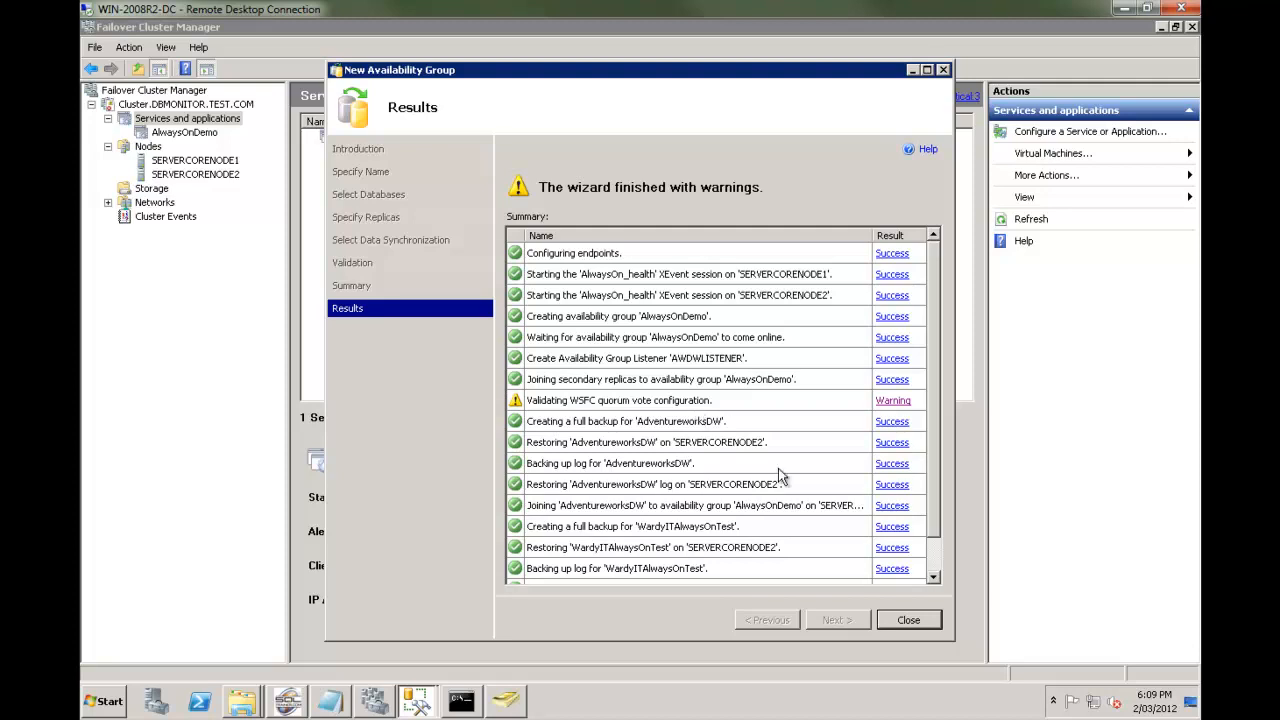
Step: Check the AlwaysOnDemo role and AWDWLISTENER name and IP are online in Failover Cluster Manager
left_click(907, 619)
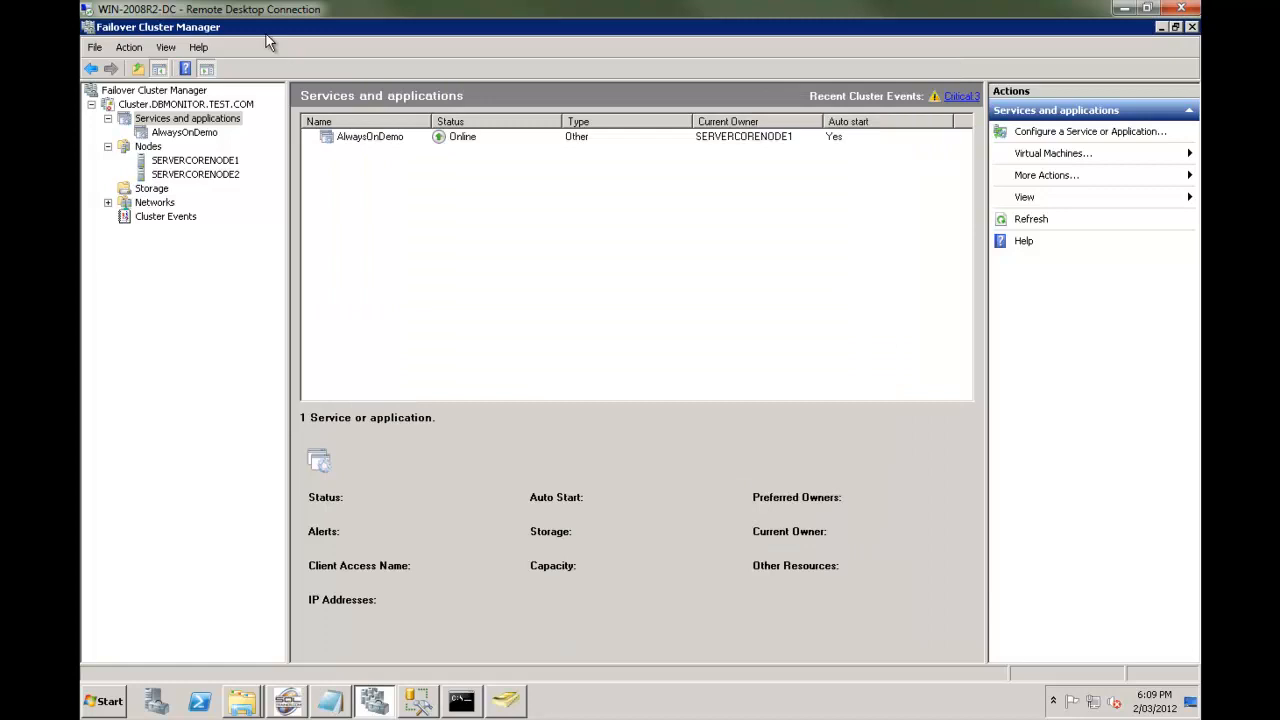
left_click(185, 132)
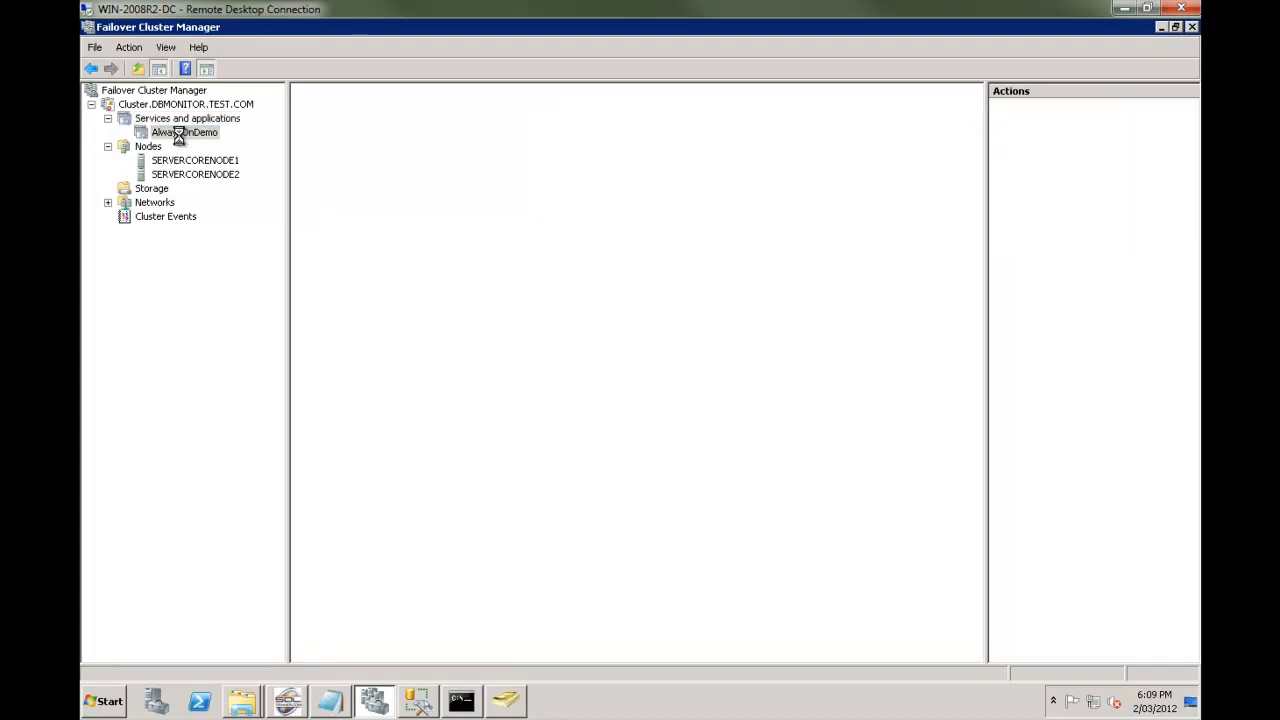
left_click(184, 132)
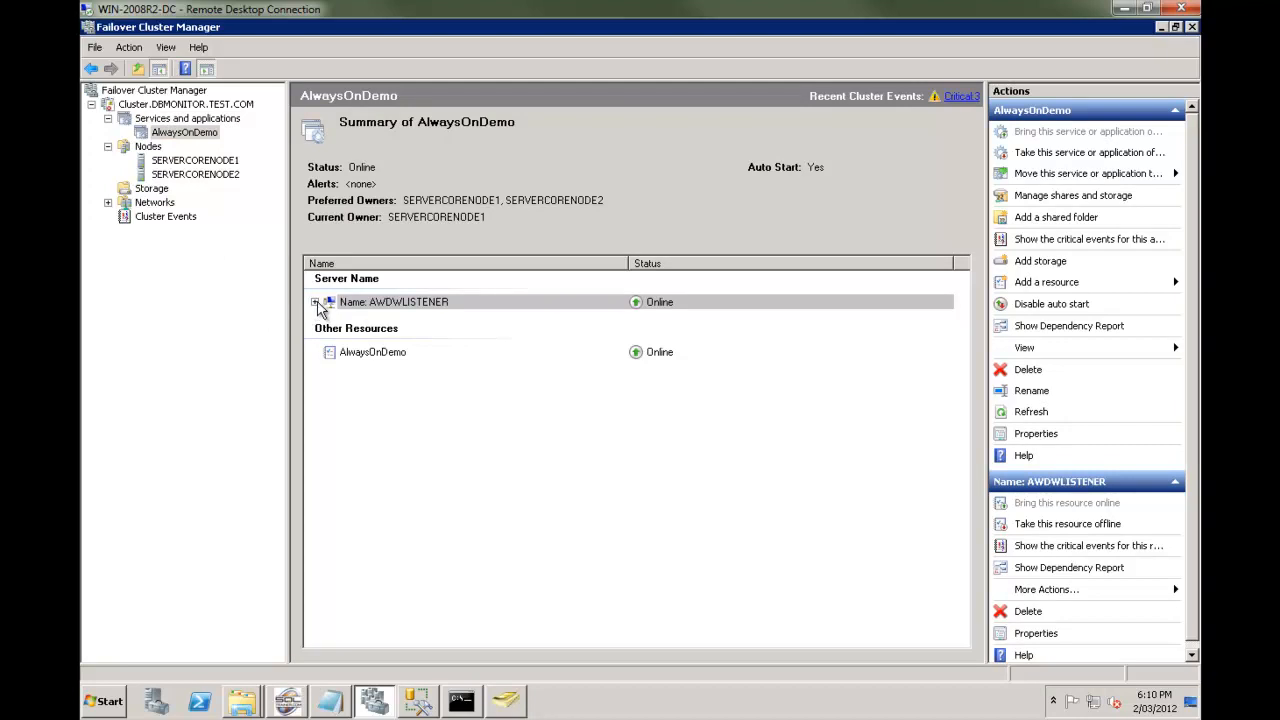
left_click(317, 302)
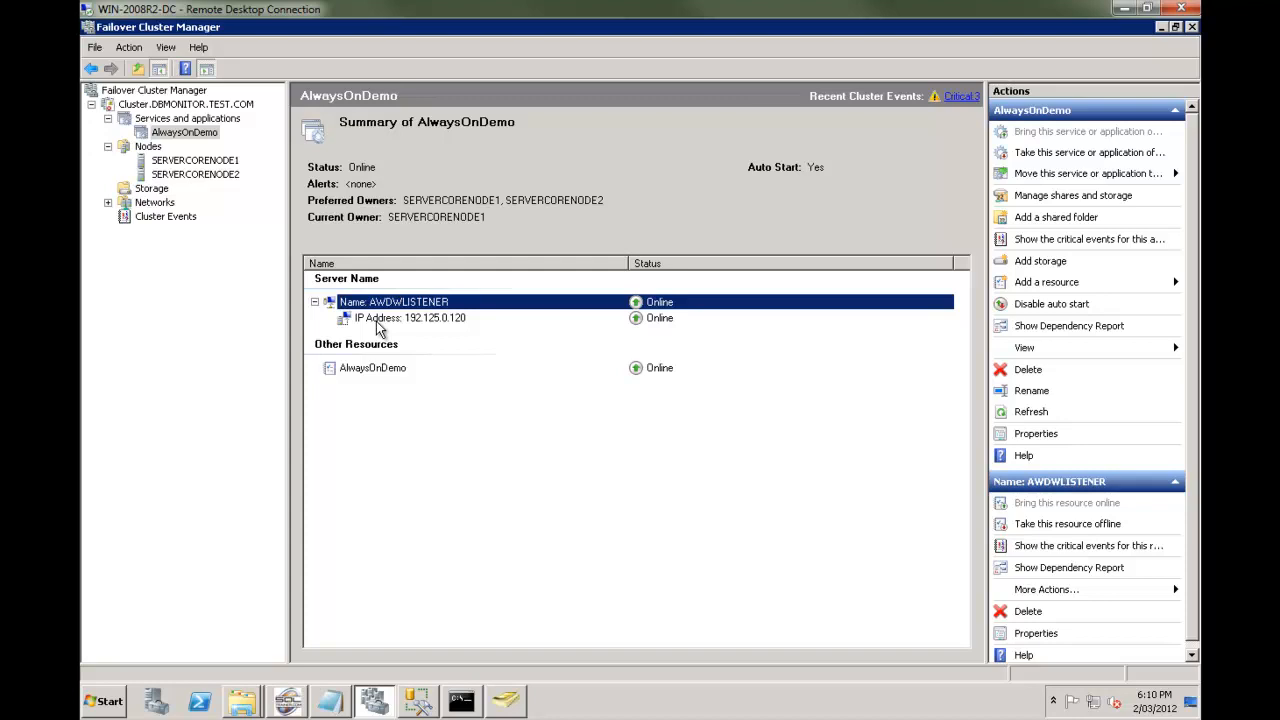
left_click(417, 700)
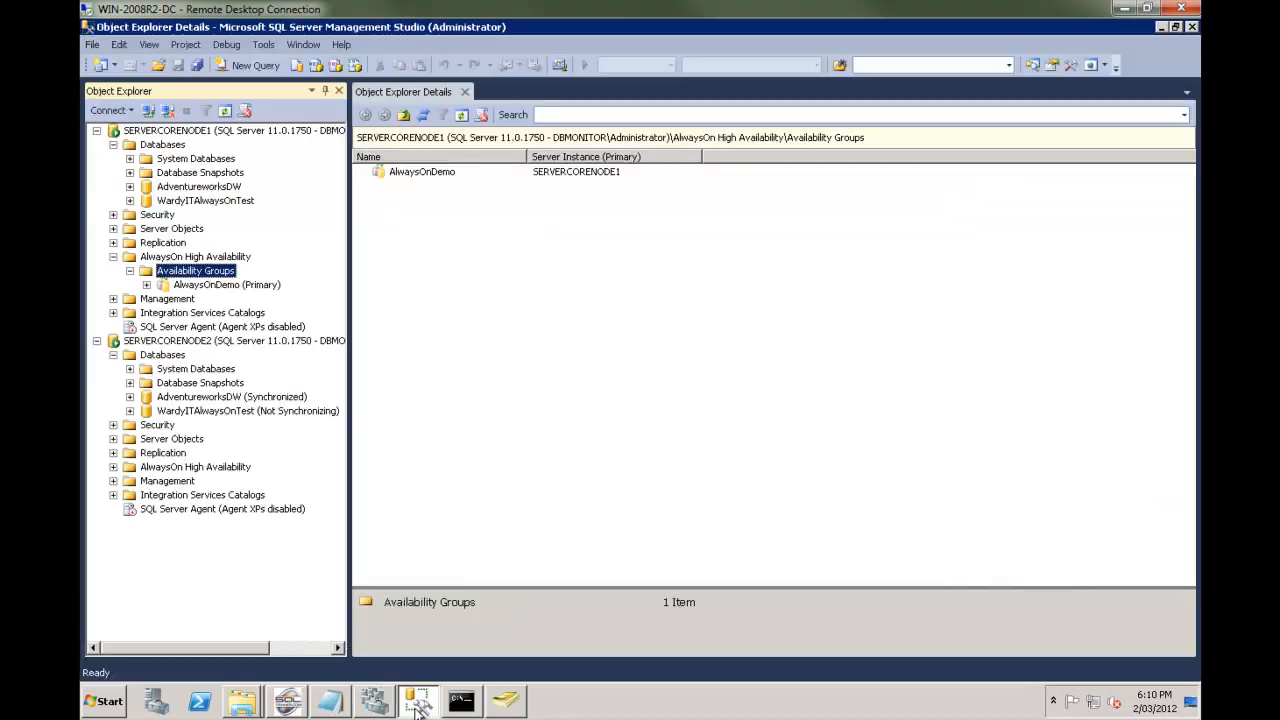
Step: Check the AlwaysOnDemo dashboard shows Healthy, Synchronized and No Data Loss
left_click(227, 284)
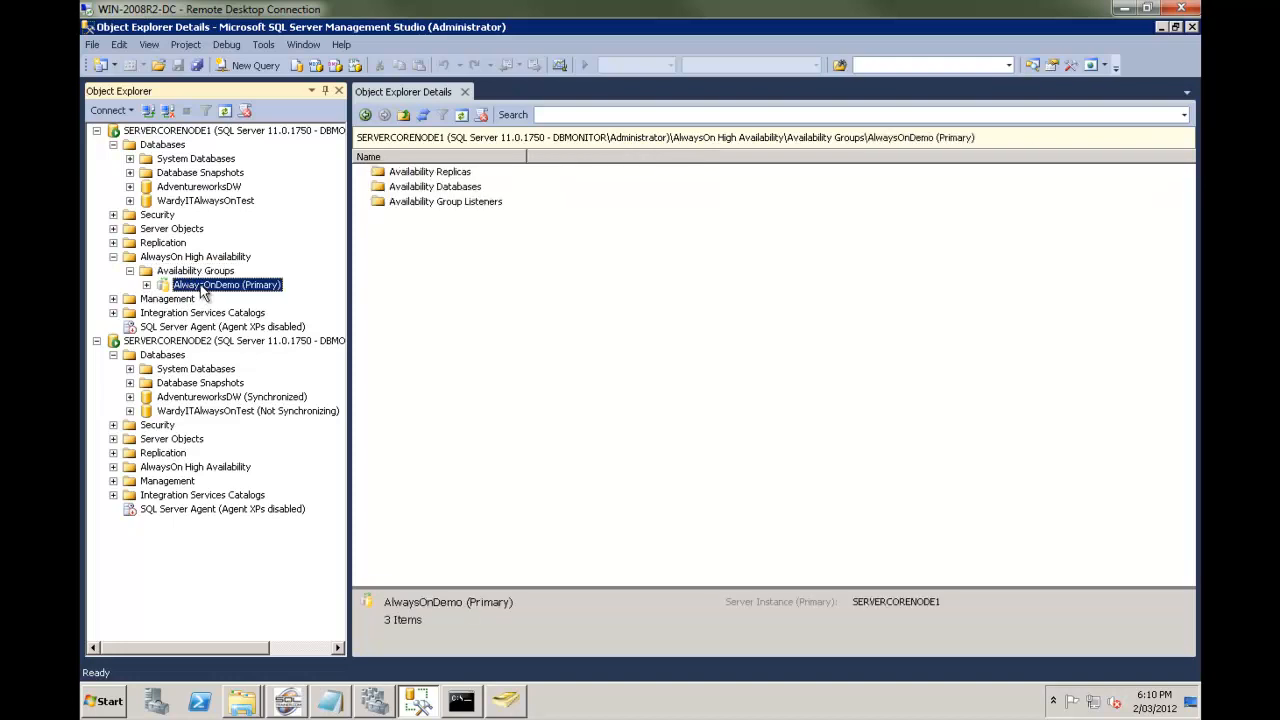
right_click(225, 284)
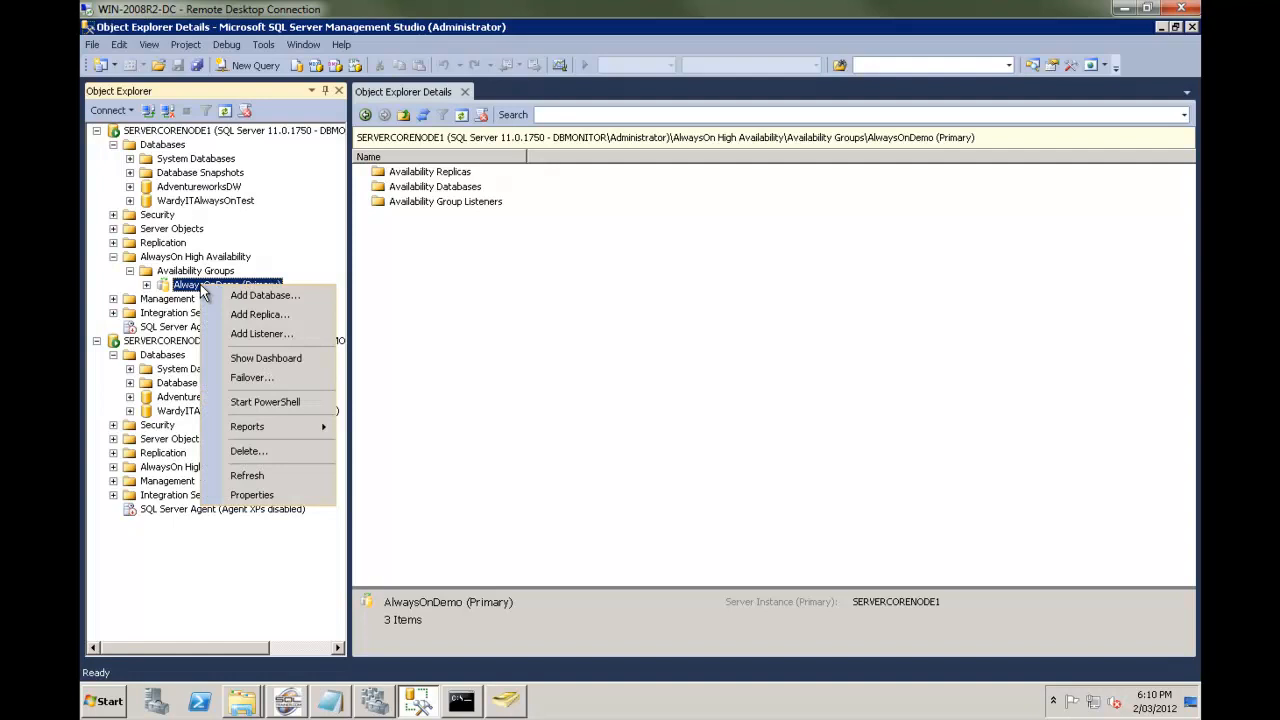
left_click(265, 358)
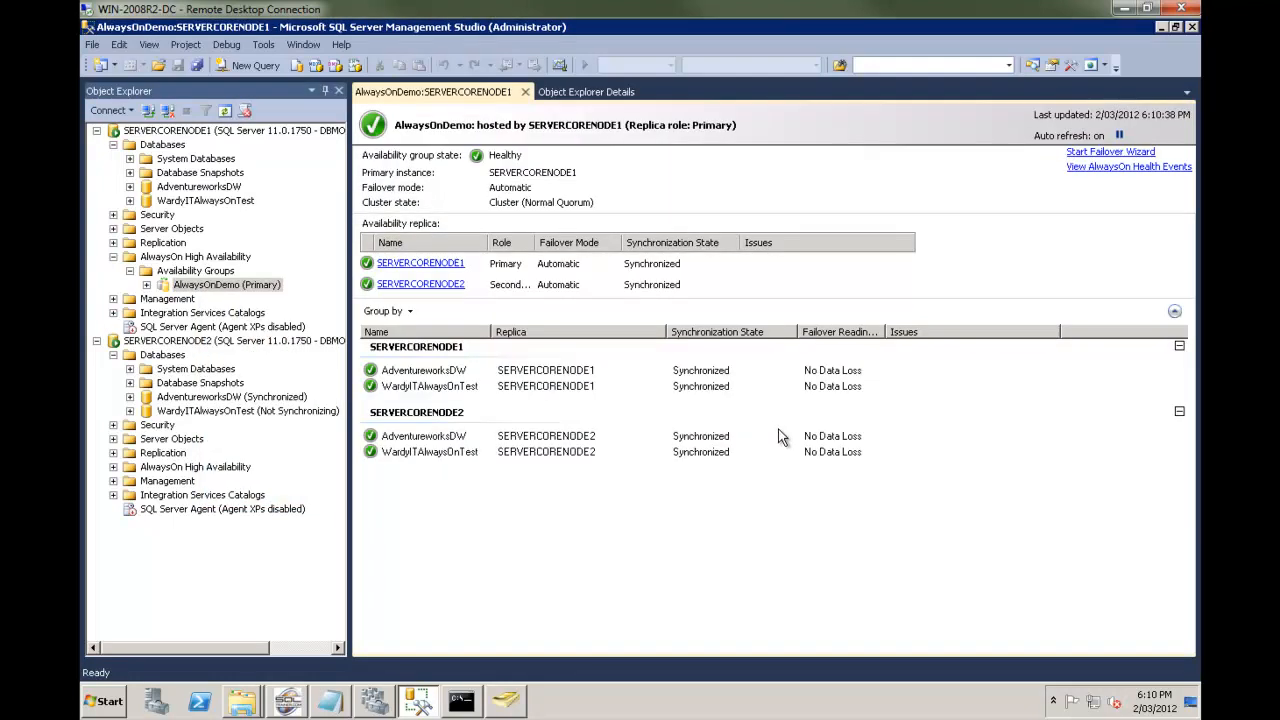
mouse_move(437, 250)
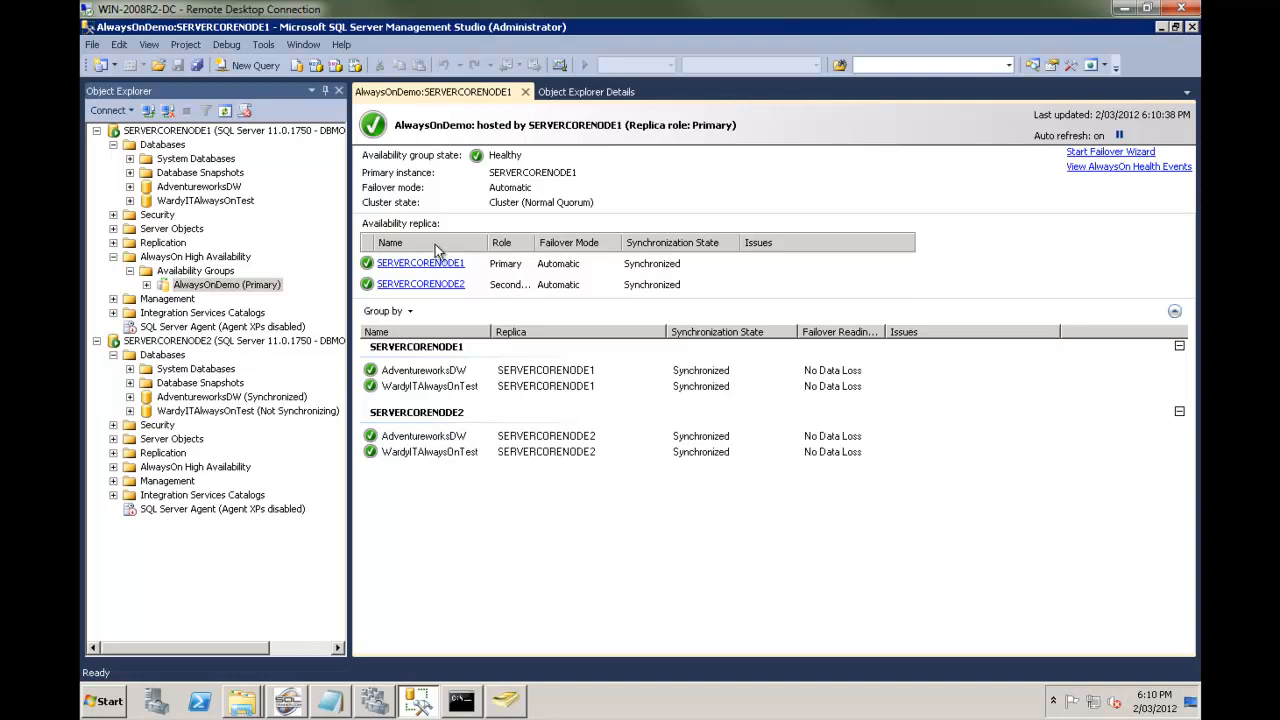
mouse_move(347, 263)
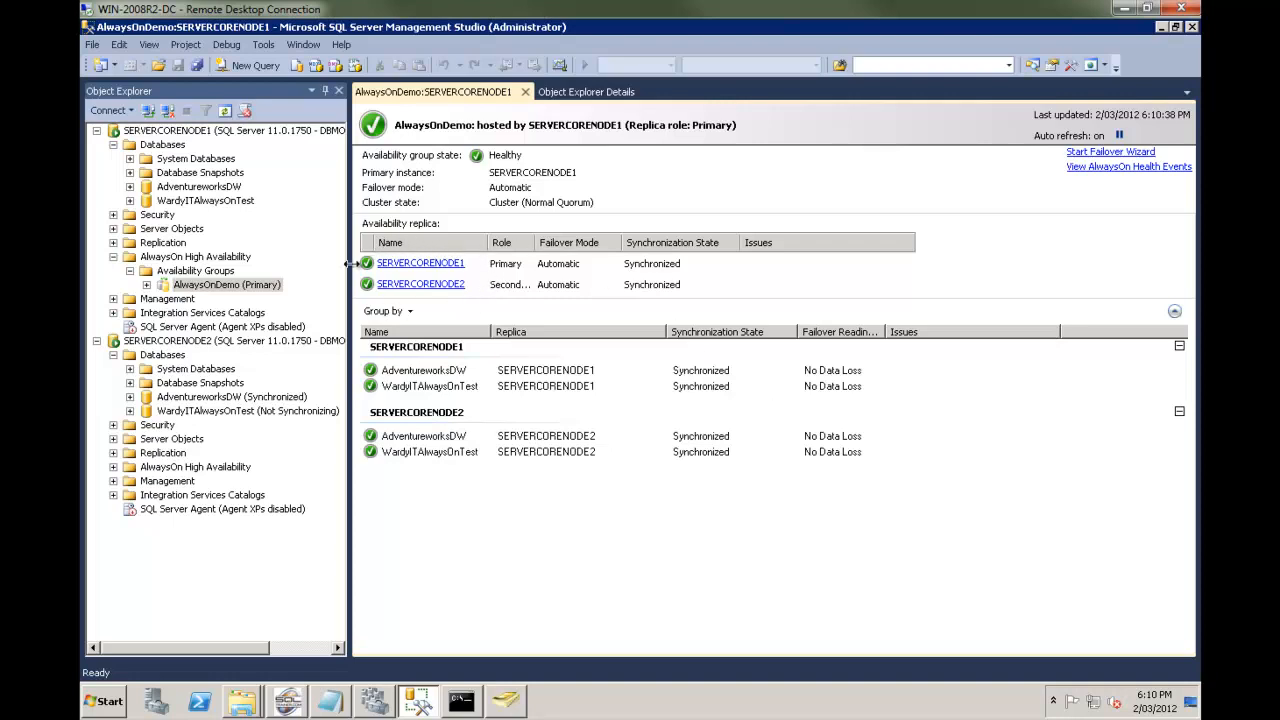
mouse_move(445, 358)
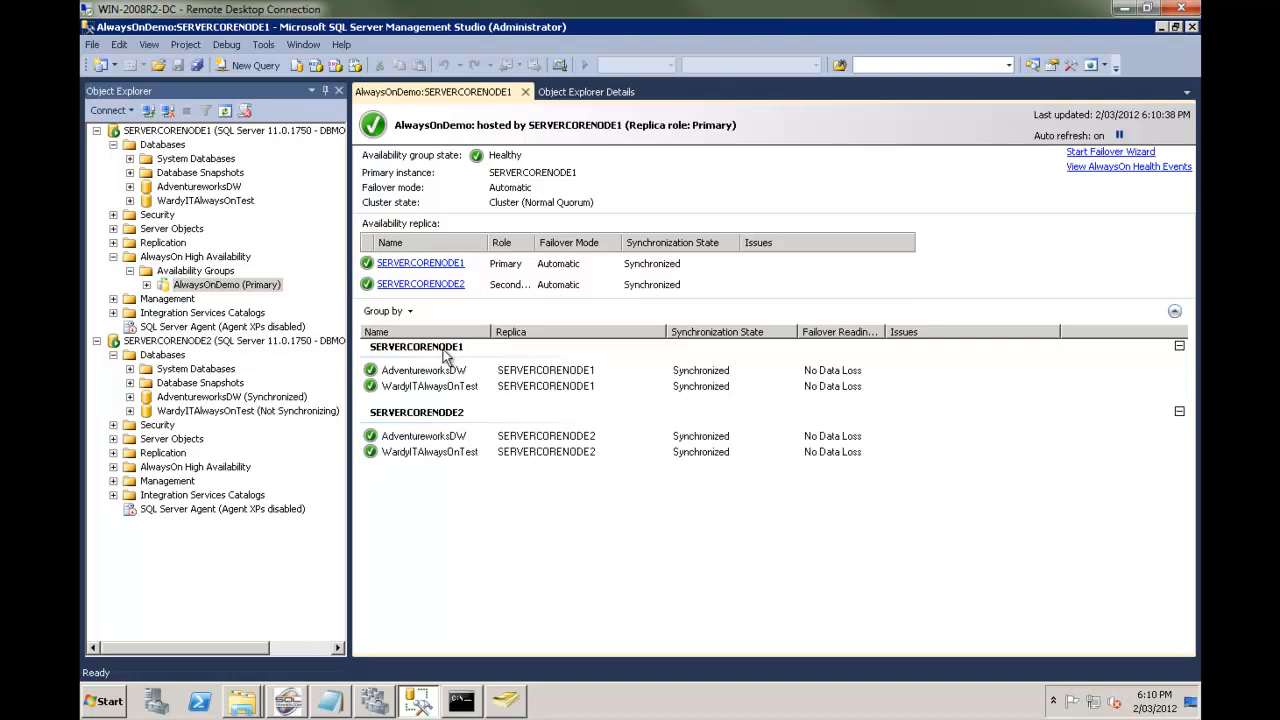
mouse_move(755, 448)
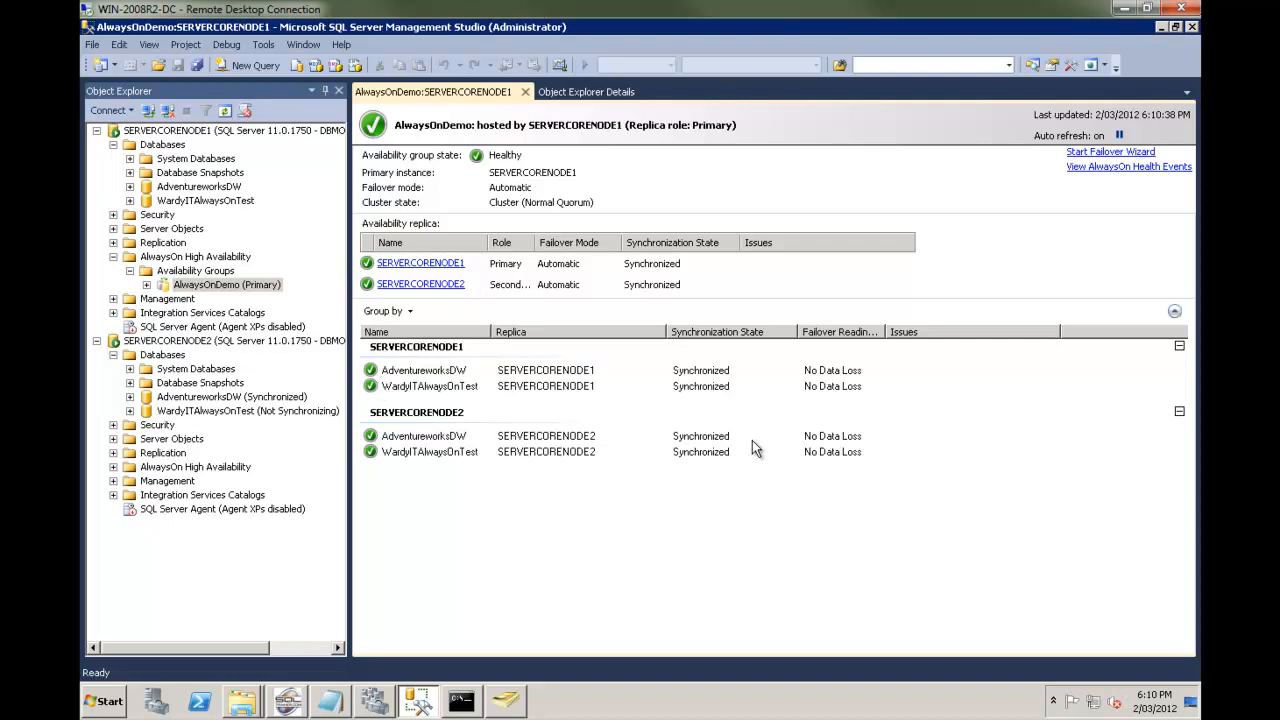
mouse_move(683, 400)
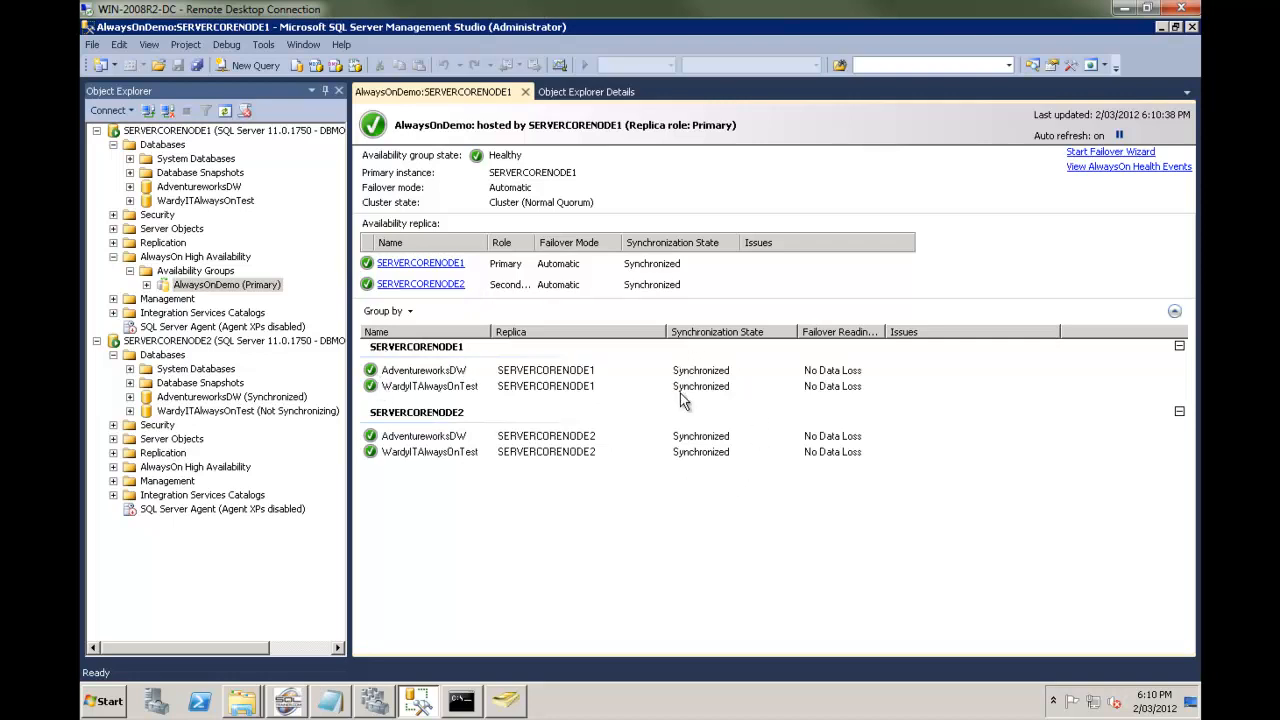
mouse_move(418, 168)
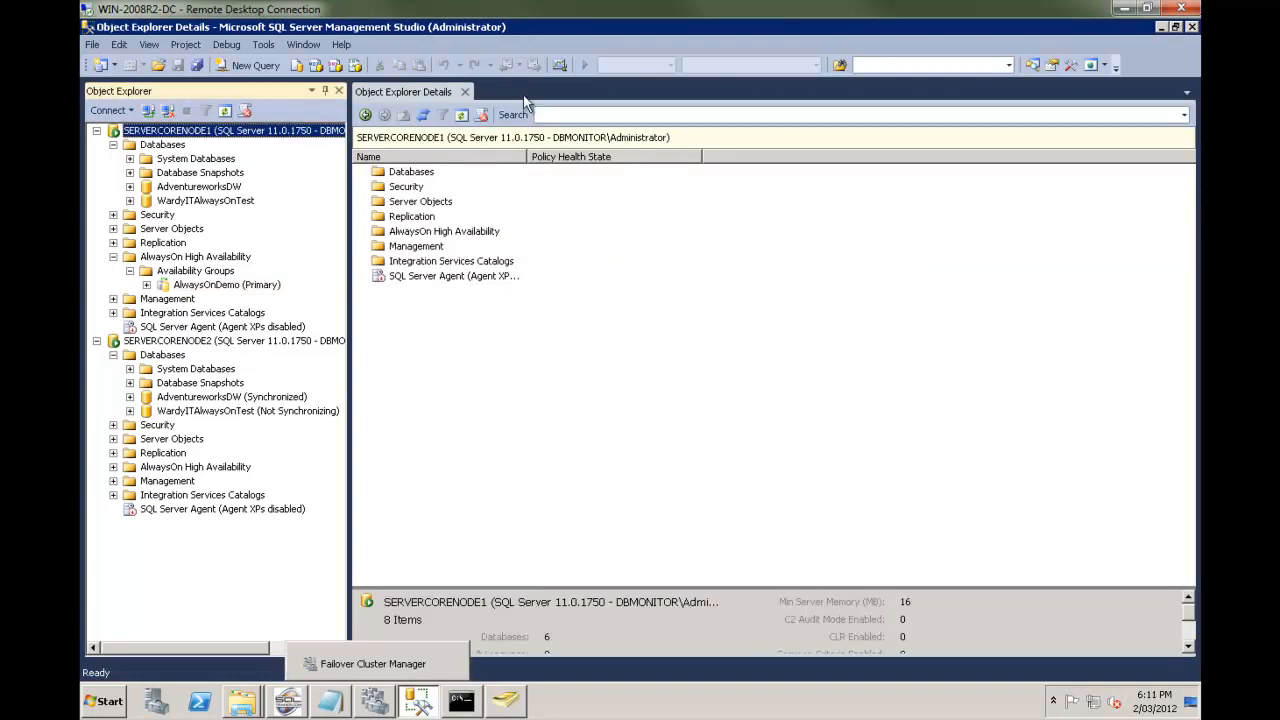
Step: Bring up AlwaysOnDemo's actions in Failover Cluster Manager to move it to SERVERCORENODE2
left_click(372, 663)
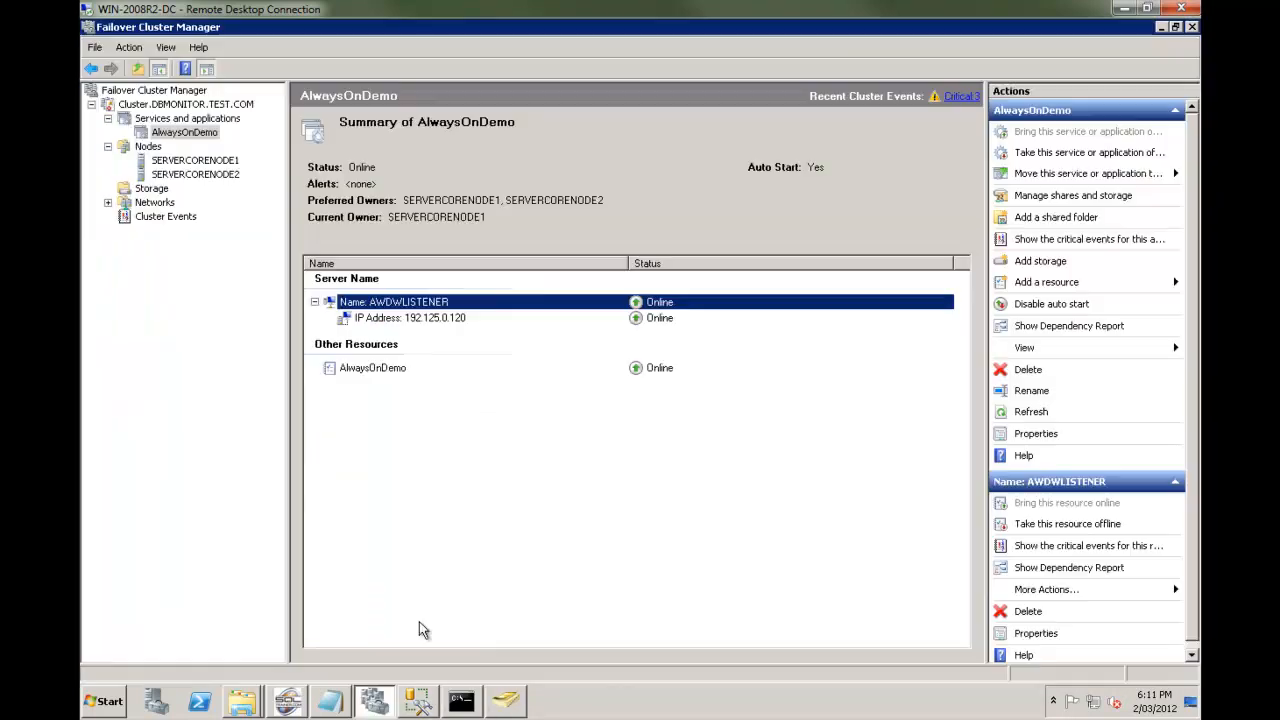
mouse_move(184, 132)
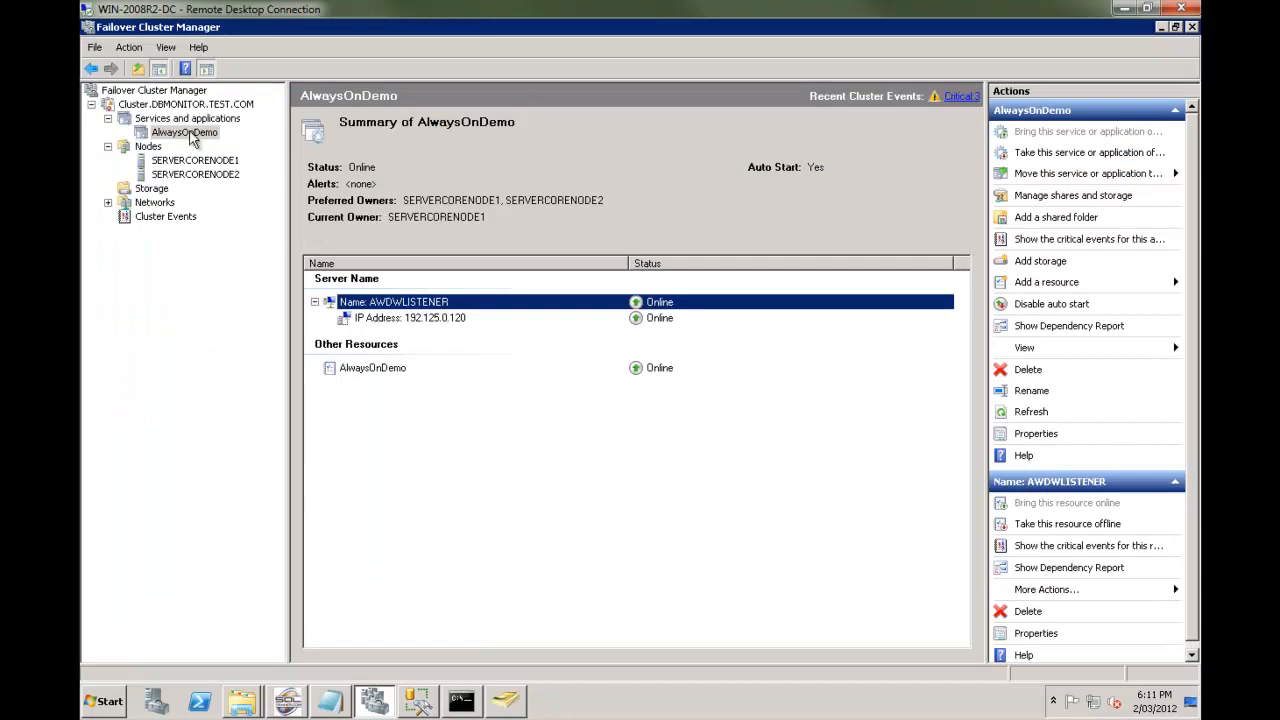
right_click(184, 132)
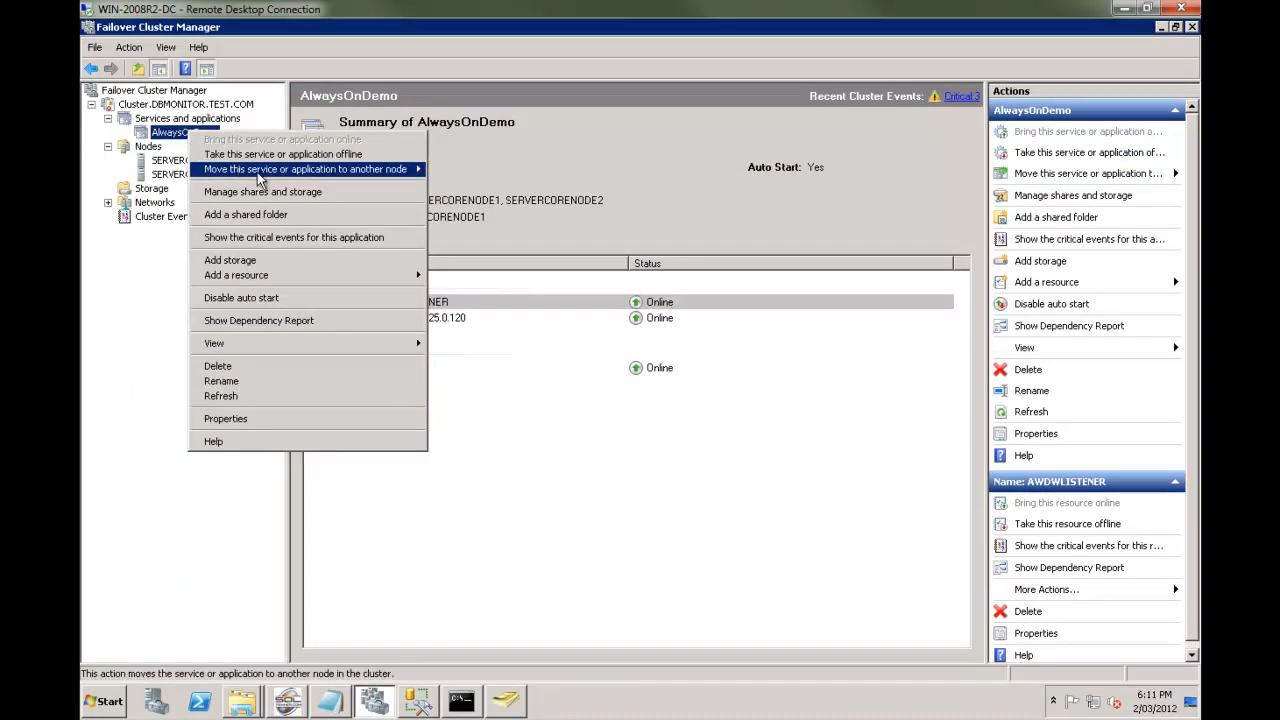
mouse_move(410, 178)
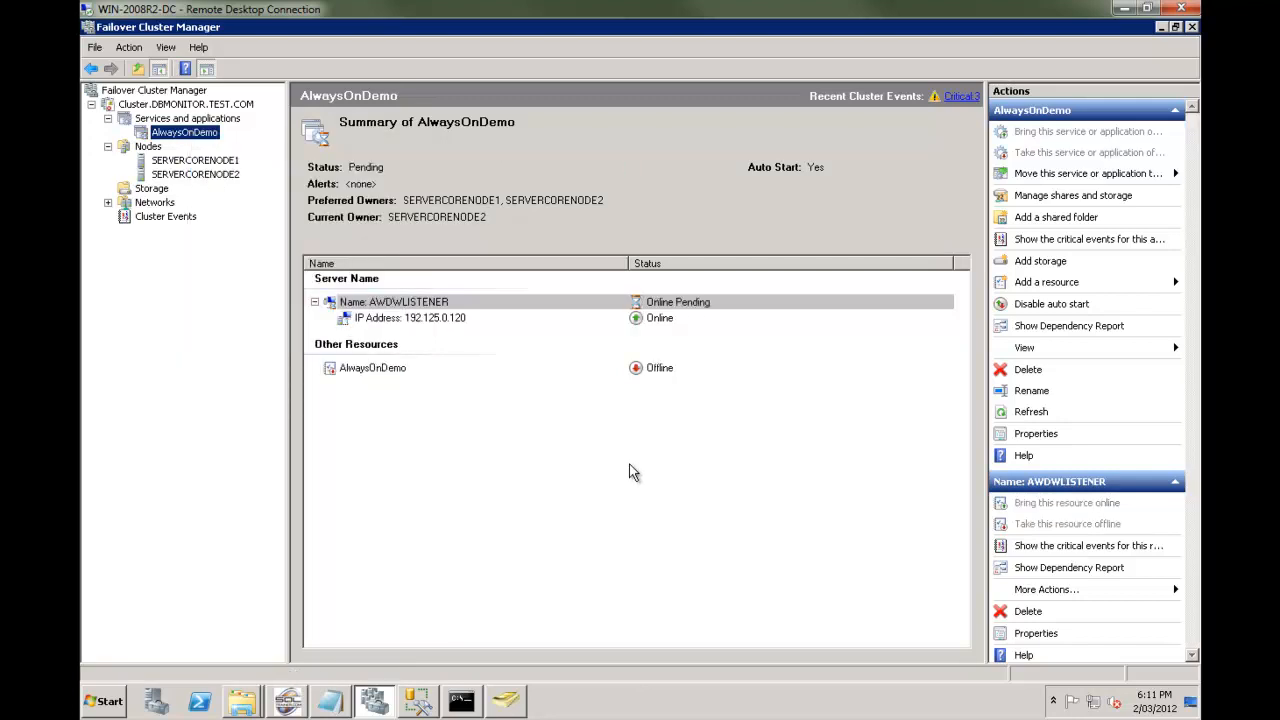
mouse_move(632, 452)
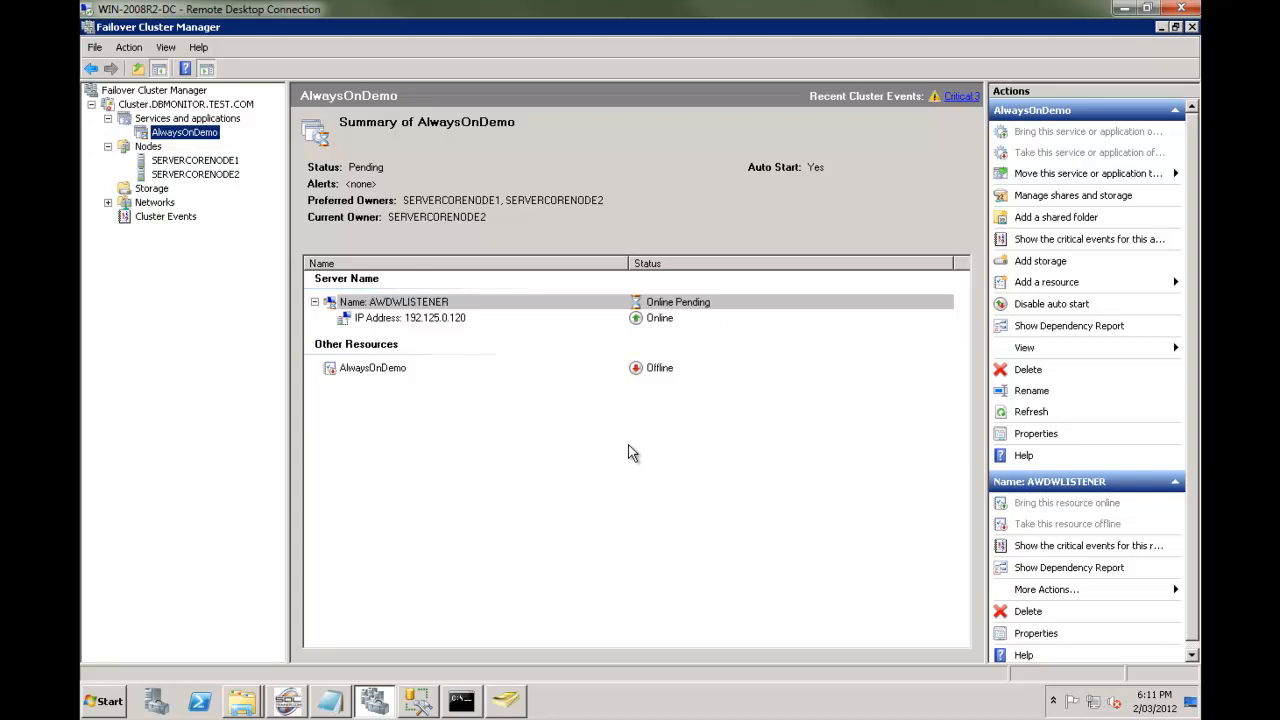
mouse_move(470, 330)
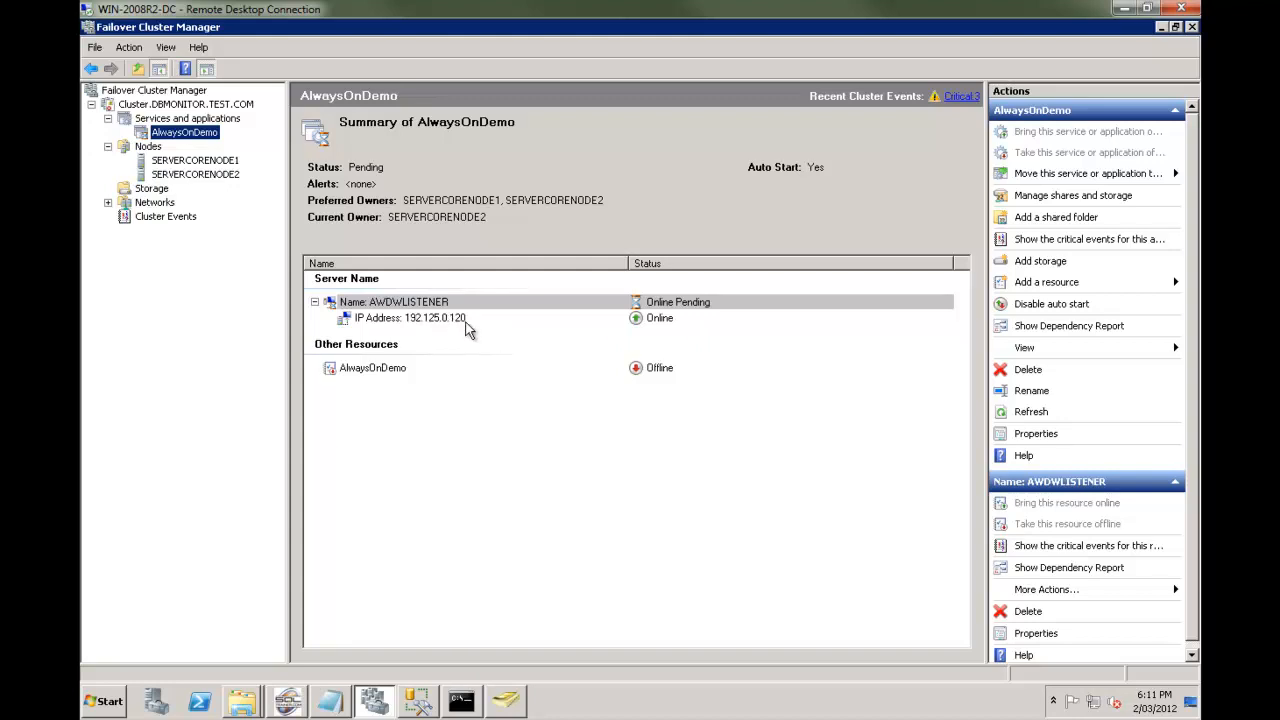
mouse_move(437, 323)
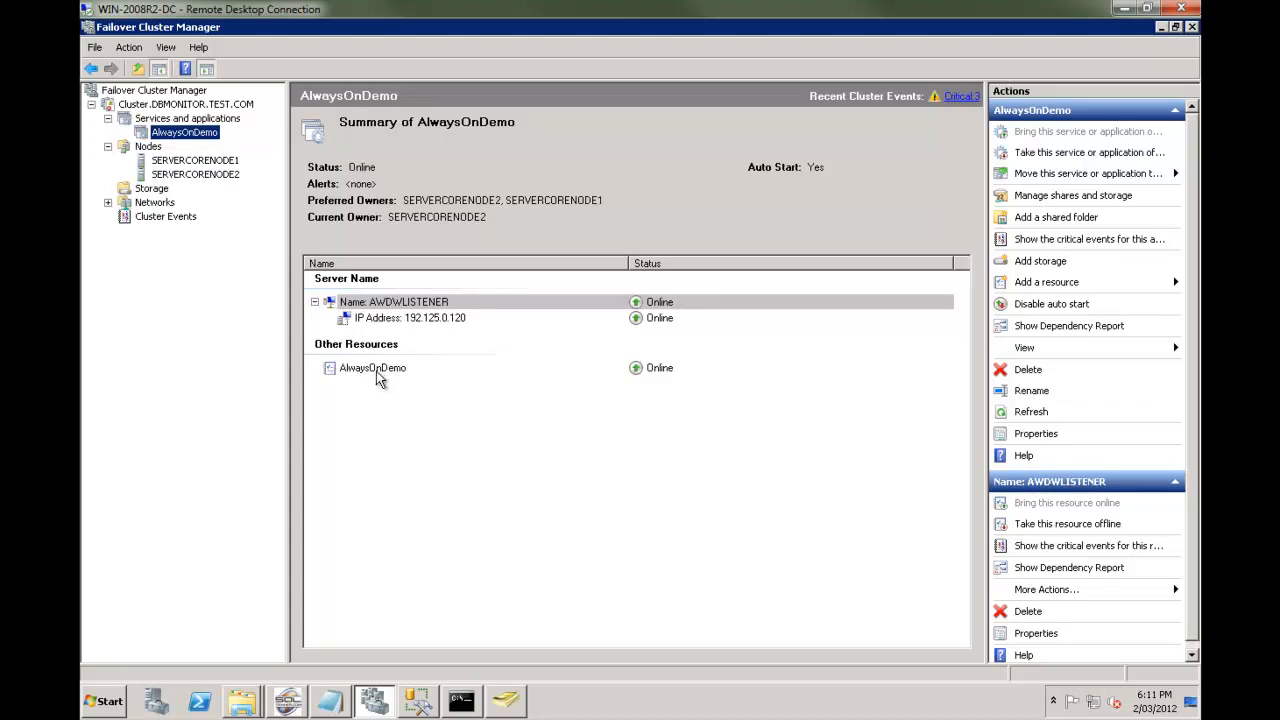
mouse_move(473, 413)
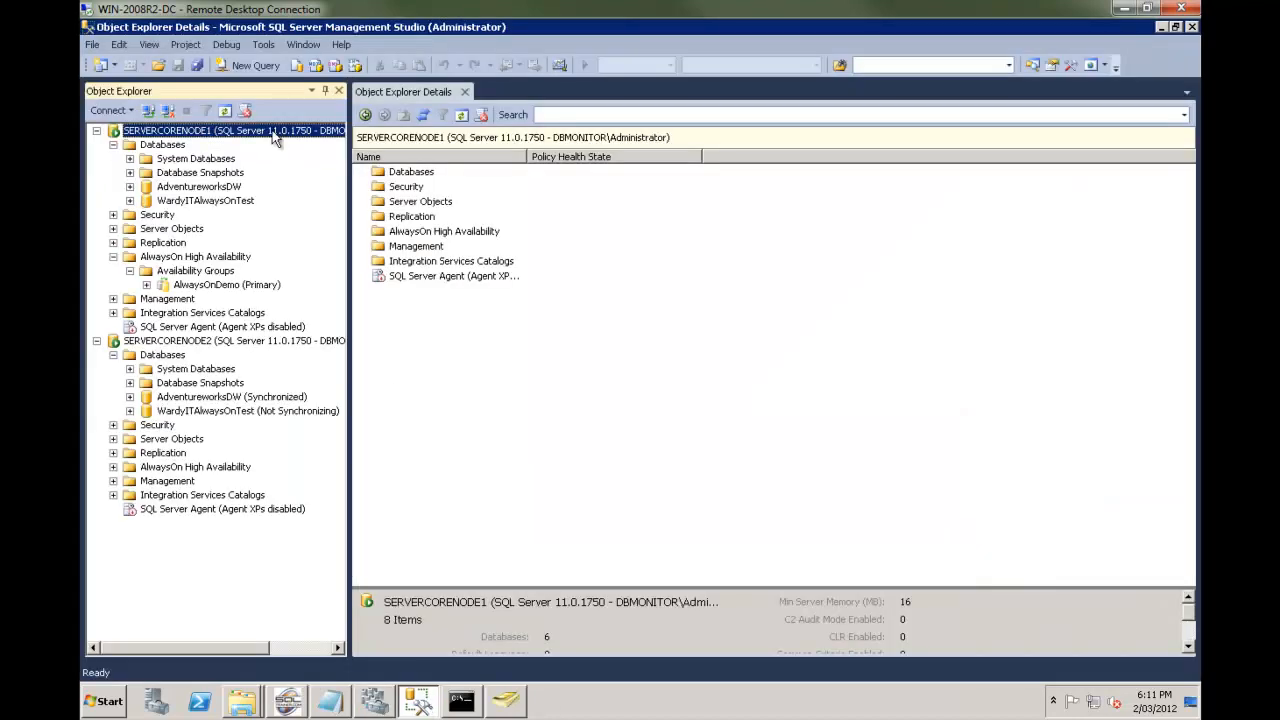
Step: Review the databases on SERVERCORENODE1 and SERVERCORENODE2 in Object Explorer Details
left_click(113, 144)
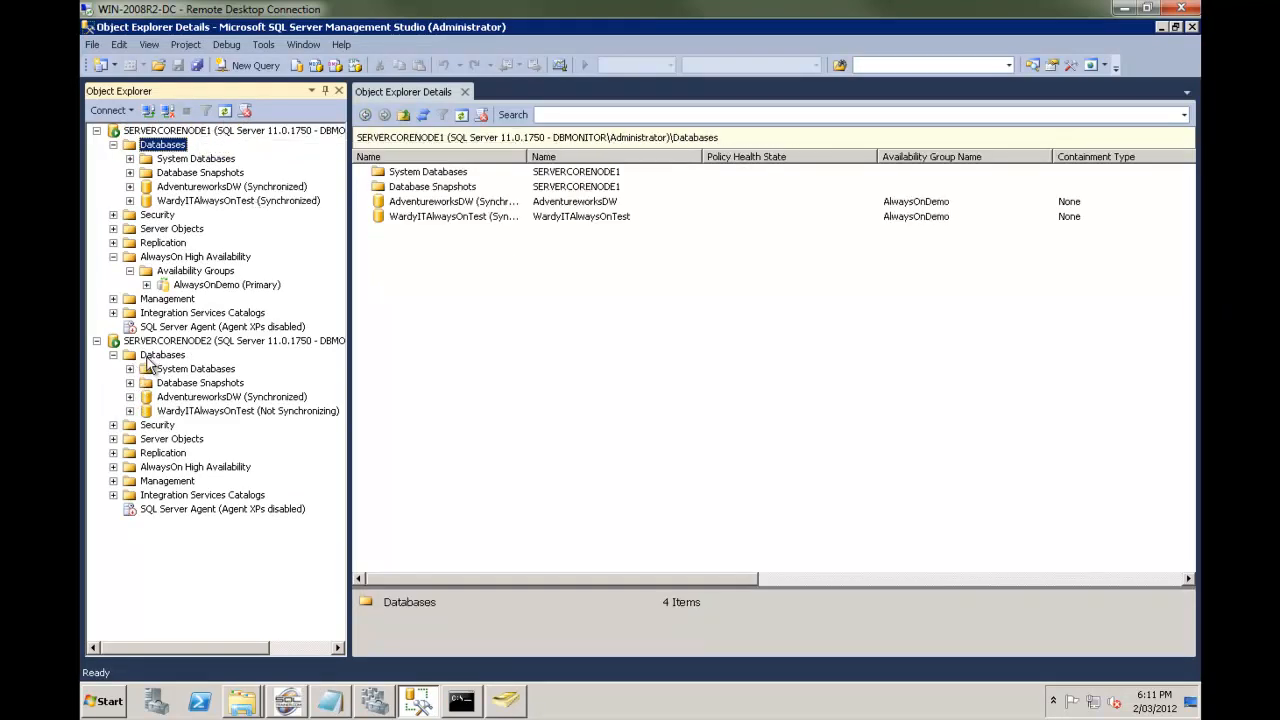
left_click(162, 355)
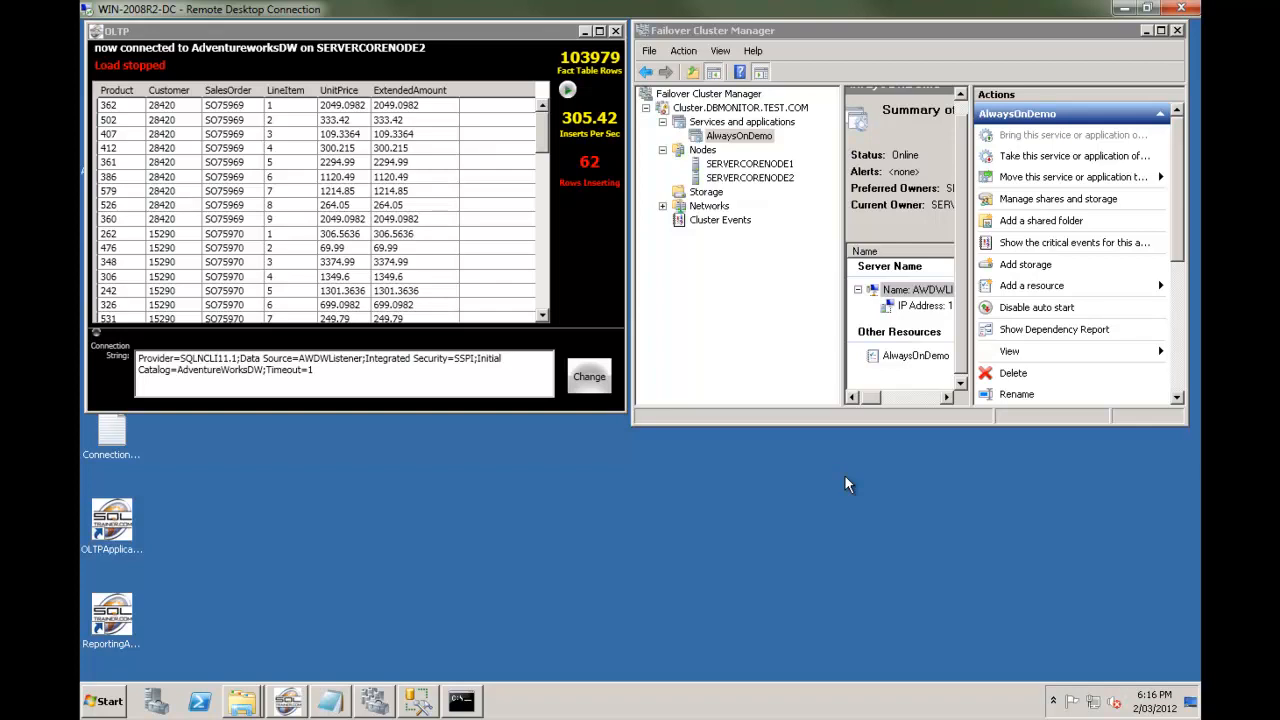
mouse_move(630, 448)
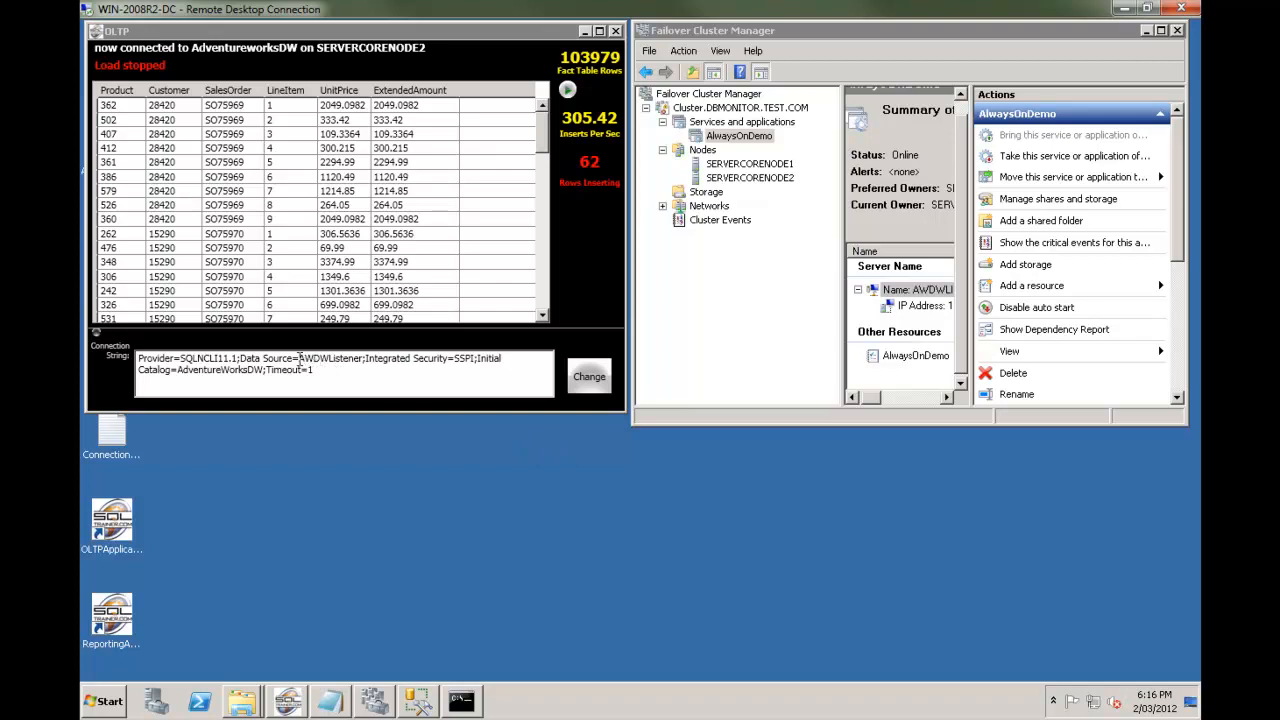
Step: Start the insert load against AdventureworksDW using the AWDWListener connection string
double_click(329, 358)
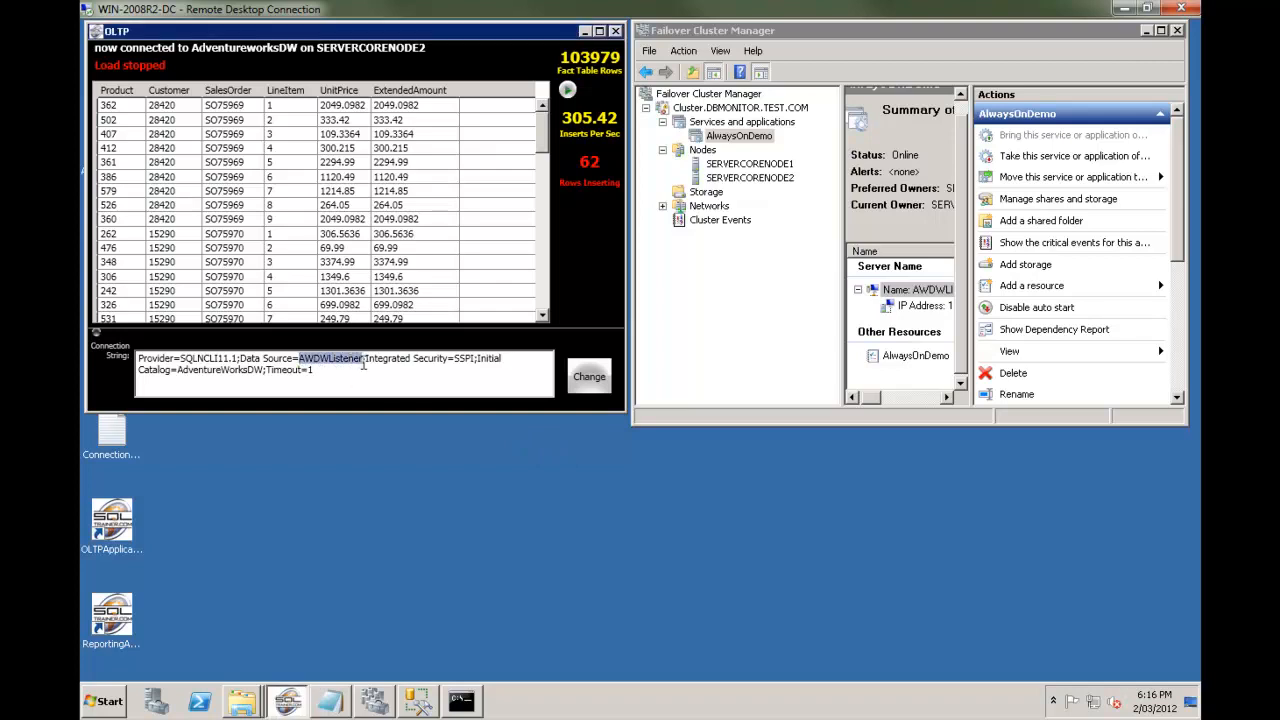
mouse_move(558, 513)
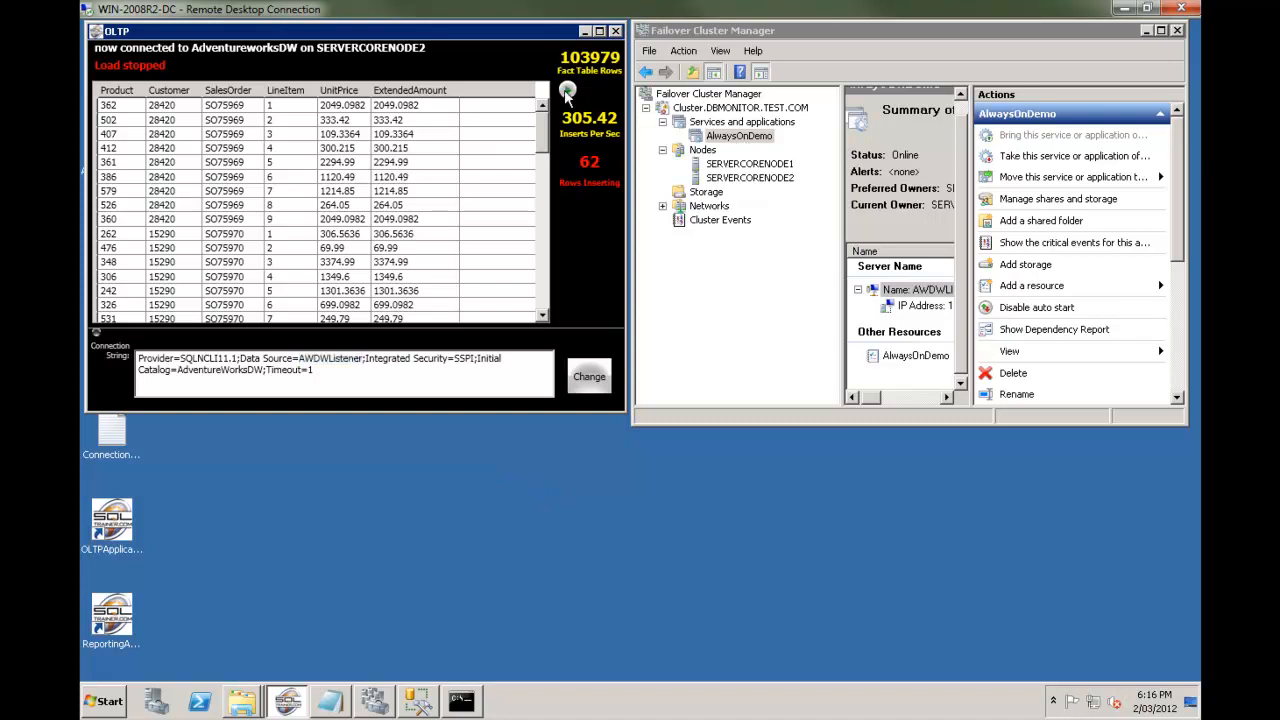
left_click(567, 90)
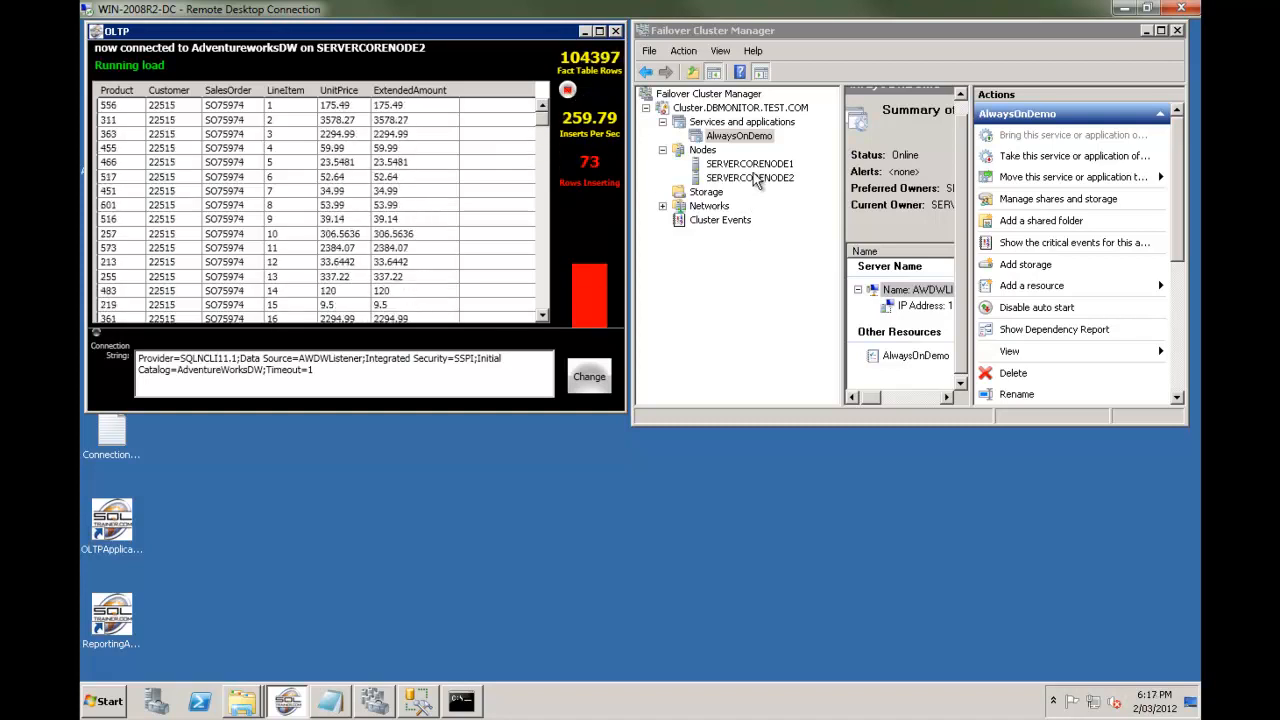
Step: Move the AlwaysOnDemo cluster group back to node SERVERCORENODE1
right_click(739, 135)
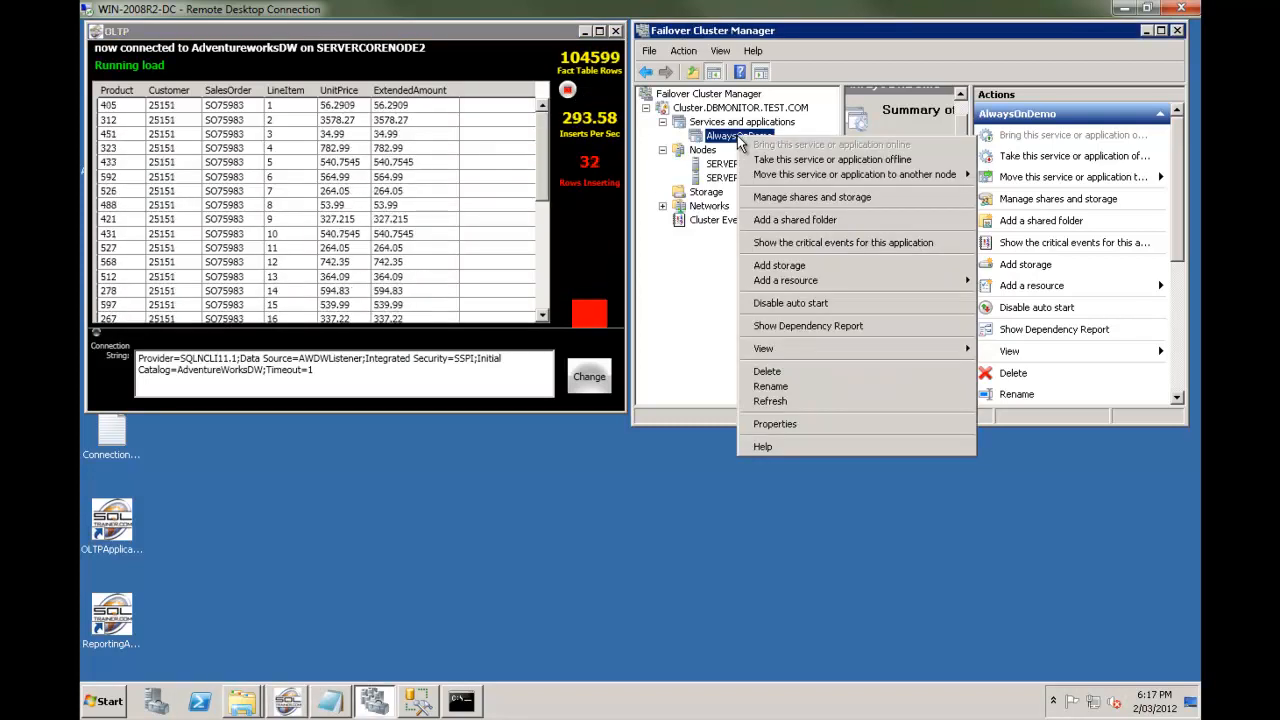
mouse_move(855, 174)
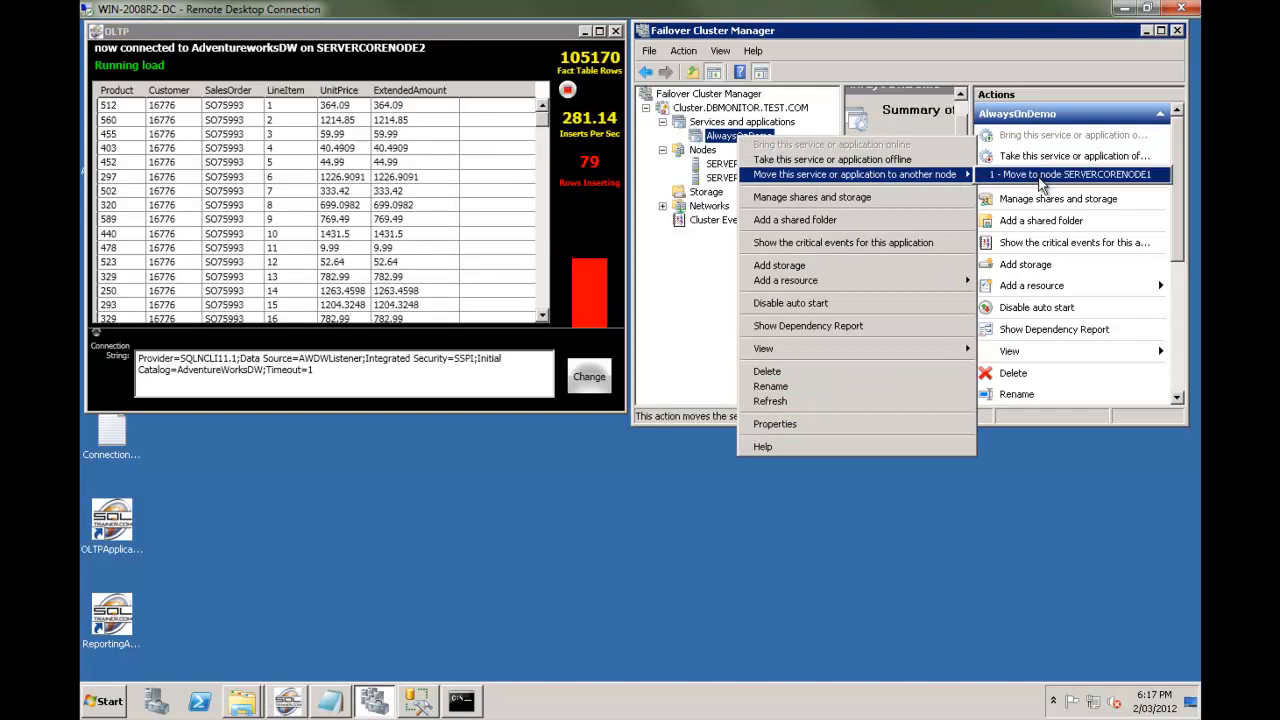
left_click(1067, 174)
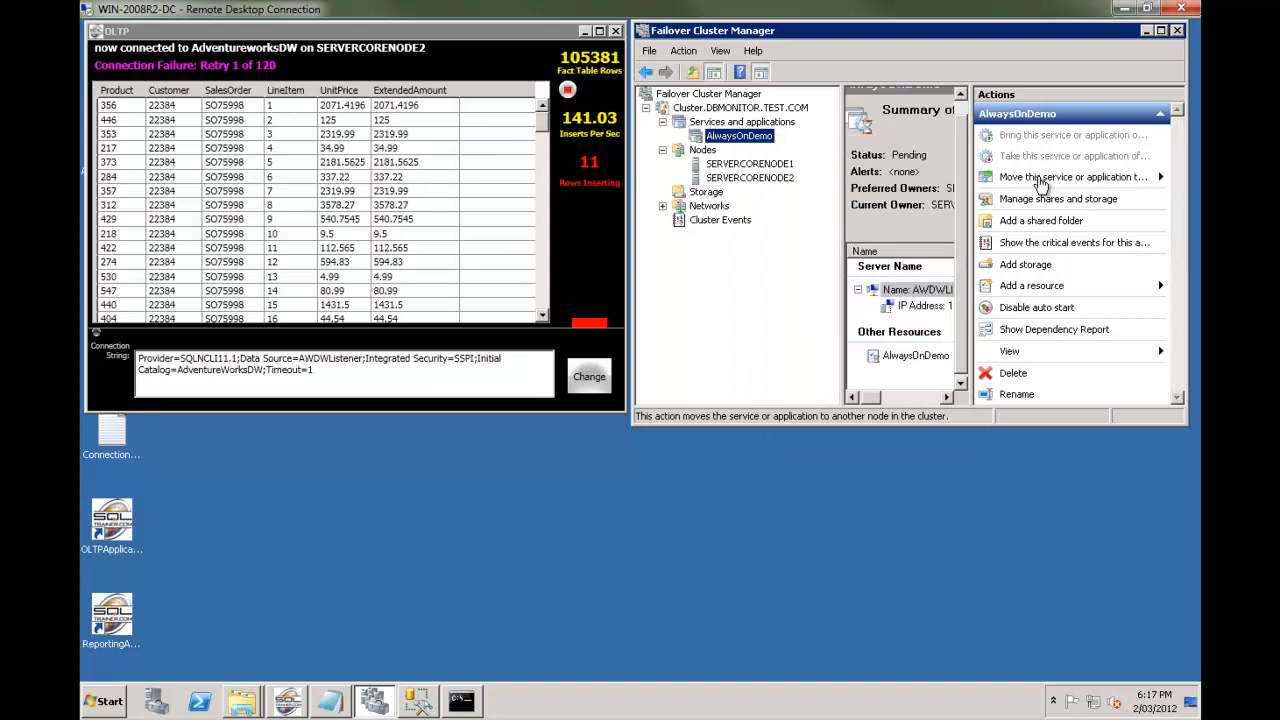
mouse_move(350, 80)
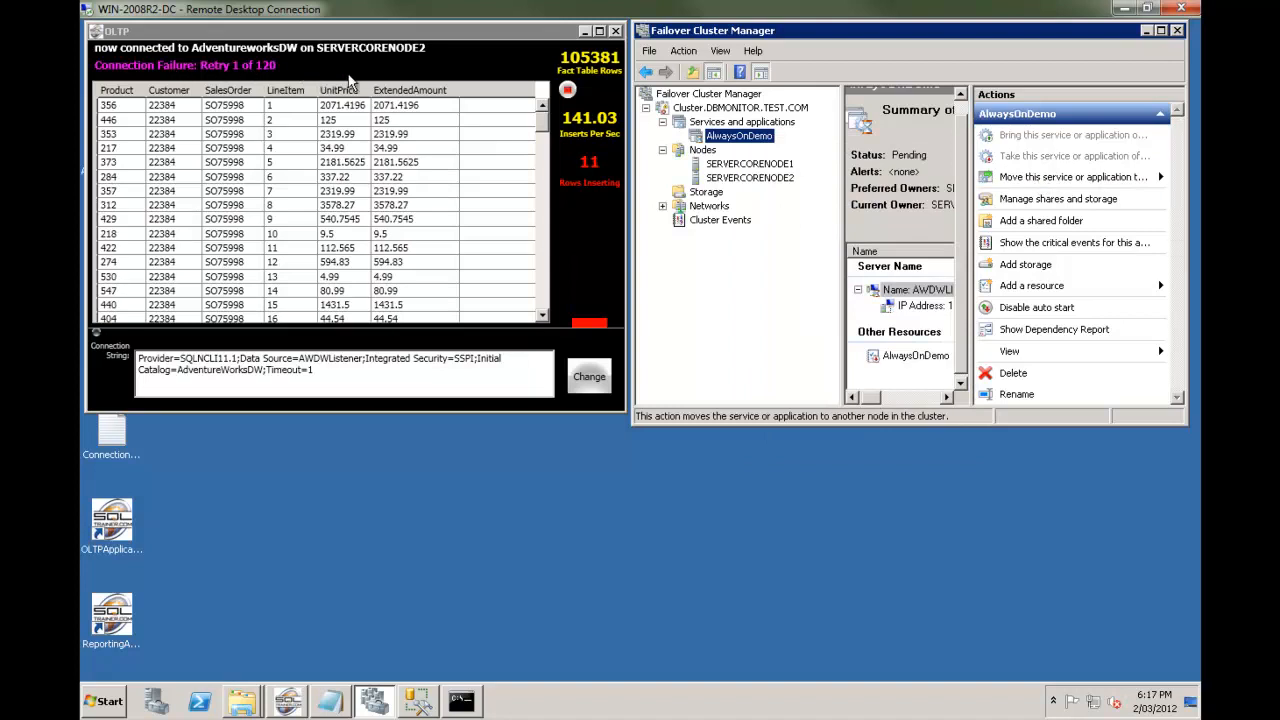